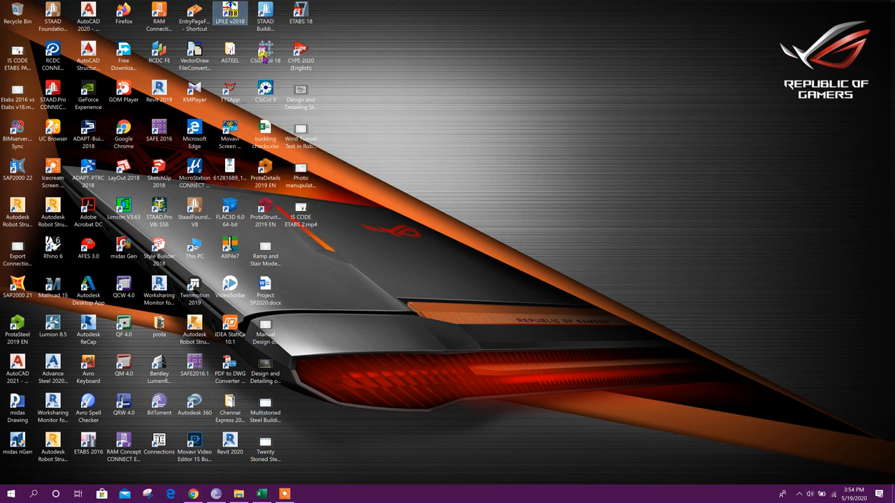
# - Launch LPile 2018 maximized and set program options to SI units with conventional static analysis
pyautogui.doubleClick(229, 12)
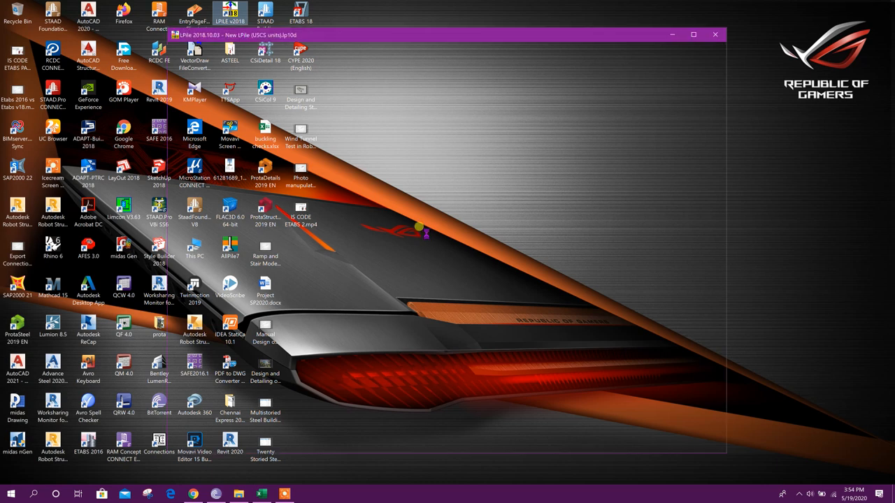
pyautogui.click(693, 33)
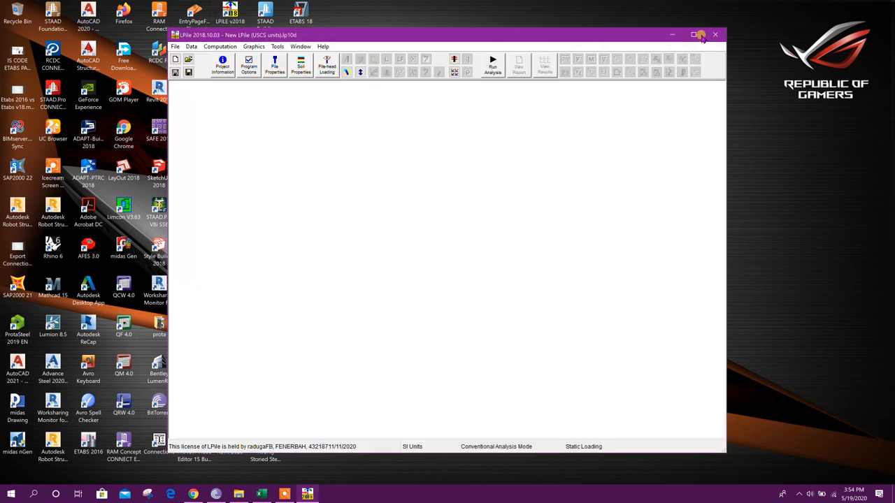
pyautogui.click(694, 35)
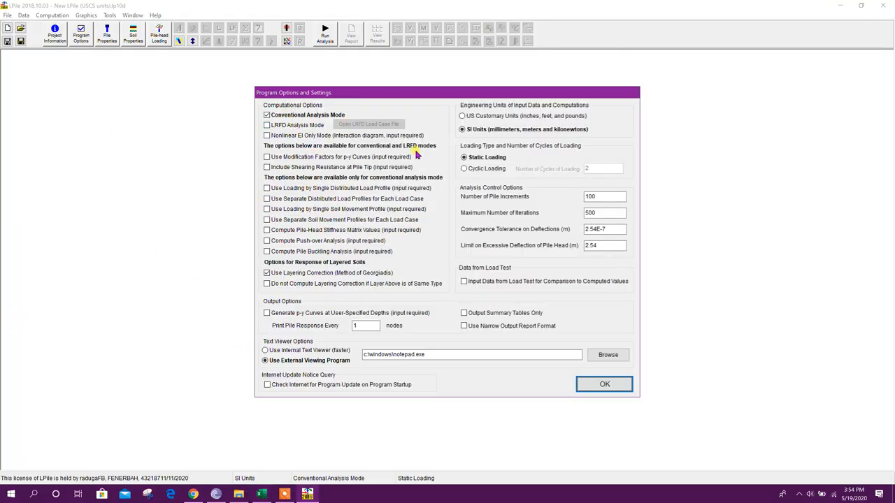
pyautogui.moveTo(490, 118)
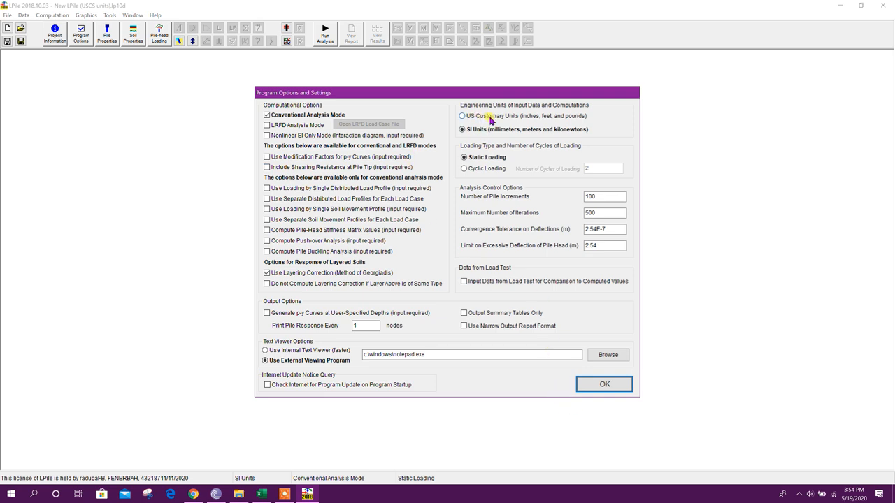
pyautogui.click(462, 128)
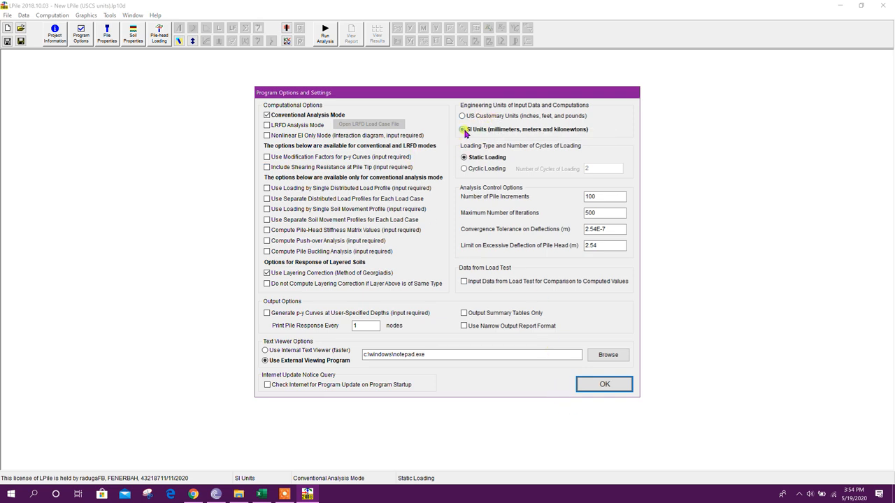
pyautogui.moveTo(505, 169)
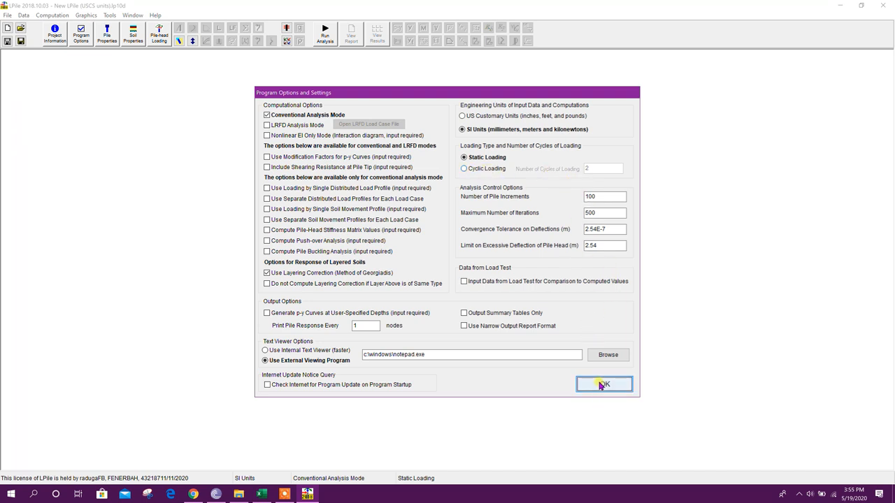
pyautogui.click(604, 383)
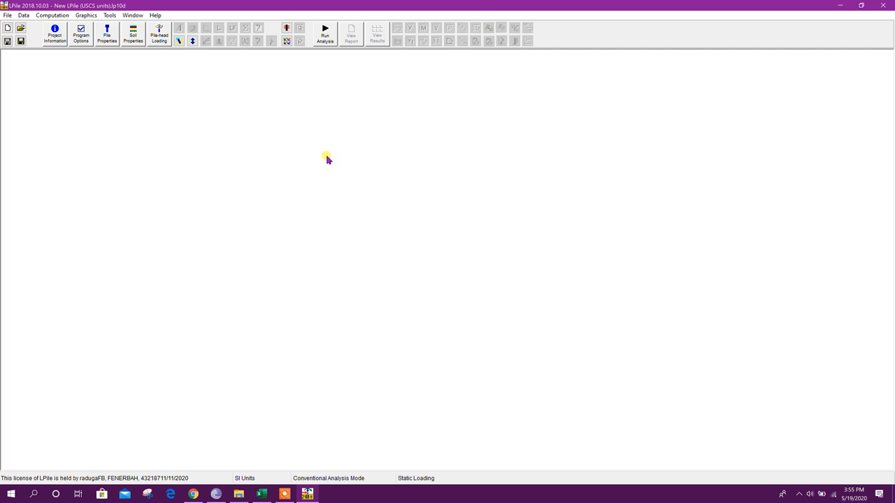
# - Make the section a round concrete bored pile, 18 m long with 600 mm diameter
pyautogui.click(106, 35)
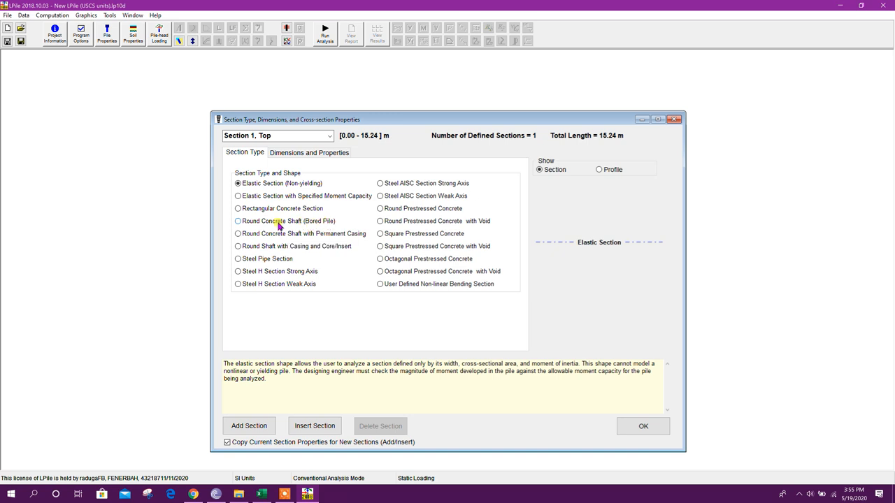
pyautogui.click(238, 221)
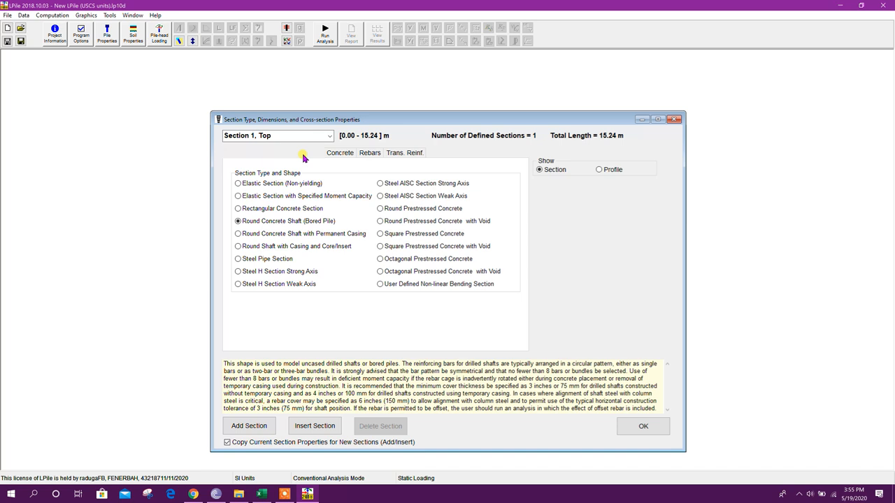
pyautogui.click(295, 152)
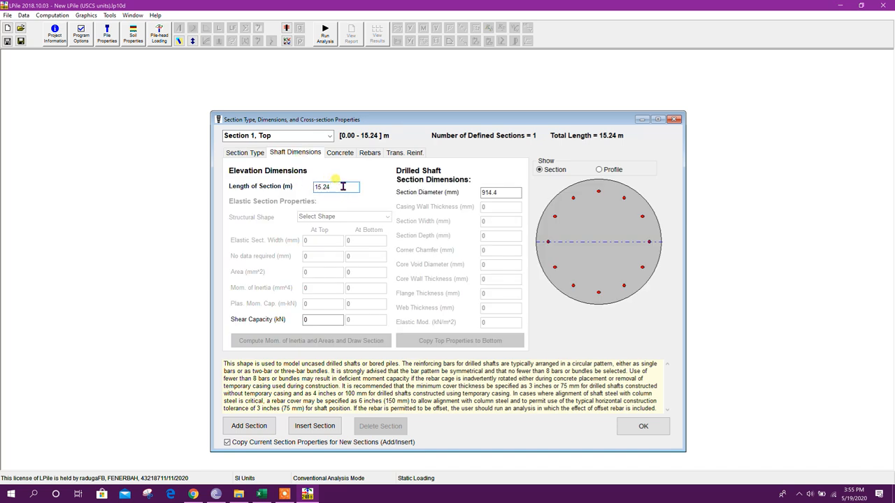
pyautogui.click(321, 188)
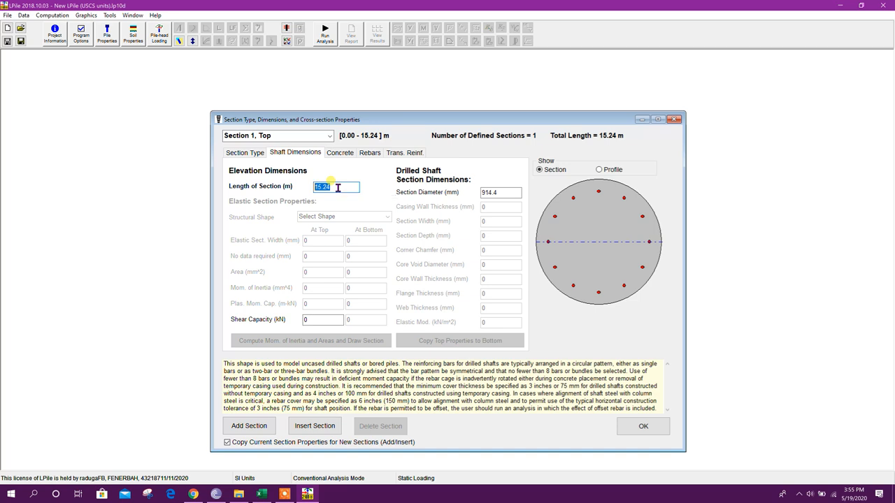
pyautogui.write('18')
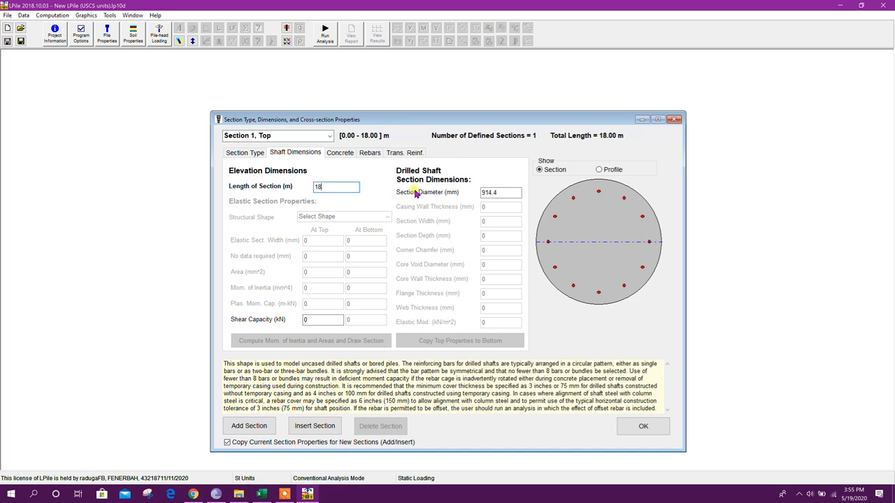
pyautogui.click(501, 193)
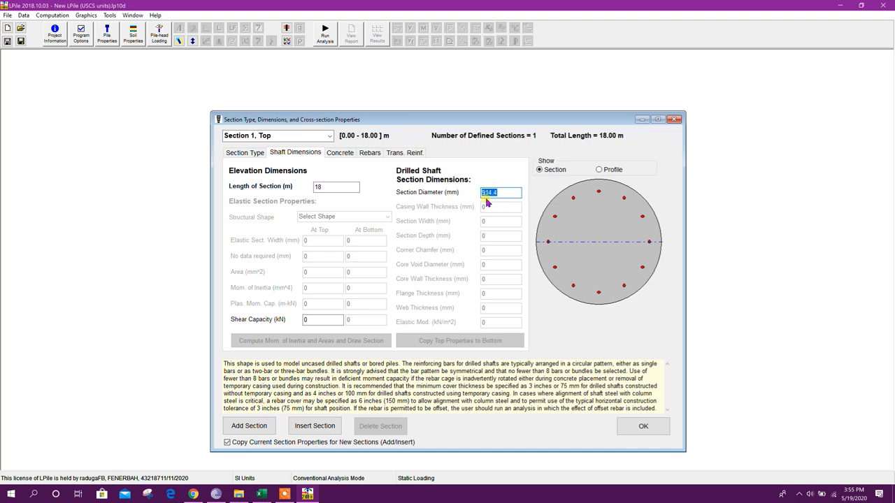
pyautogui.write('600')
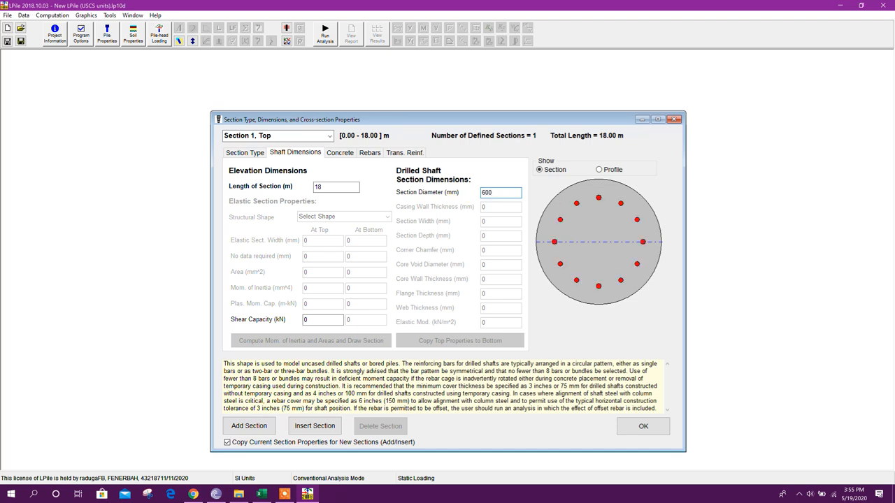
pyautogui.click(339, 152)
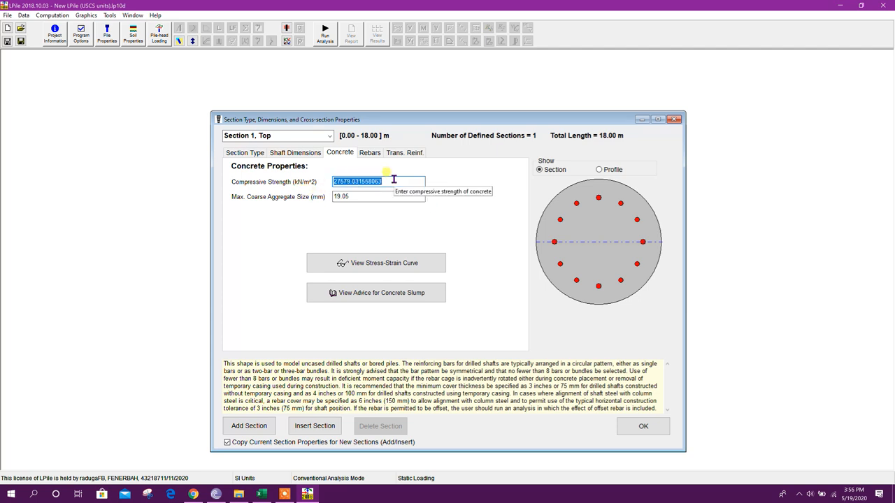
# - Enter concrete compressive strength 30000 kN/m² and max coarse aggregate size 20 mm
pyautogui.write('30000')
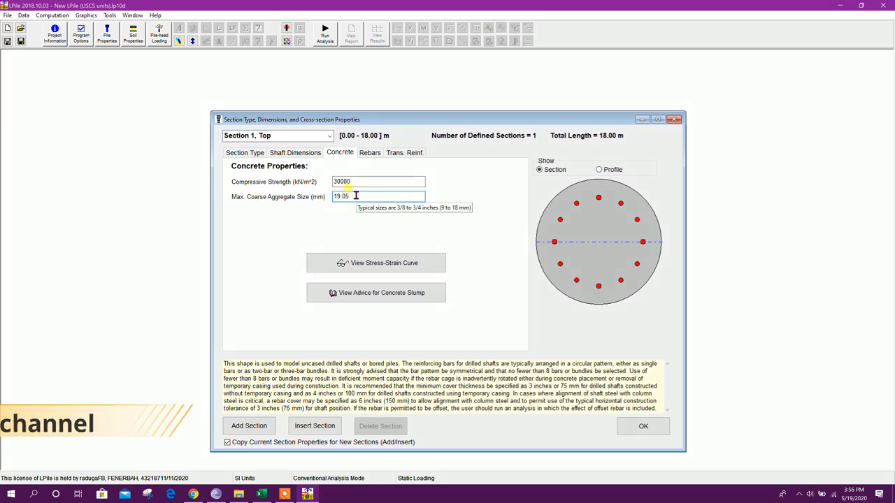
pyautogui.write('20')
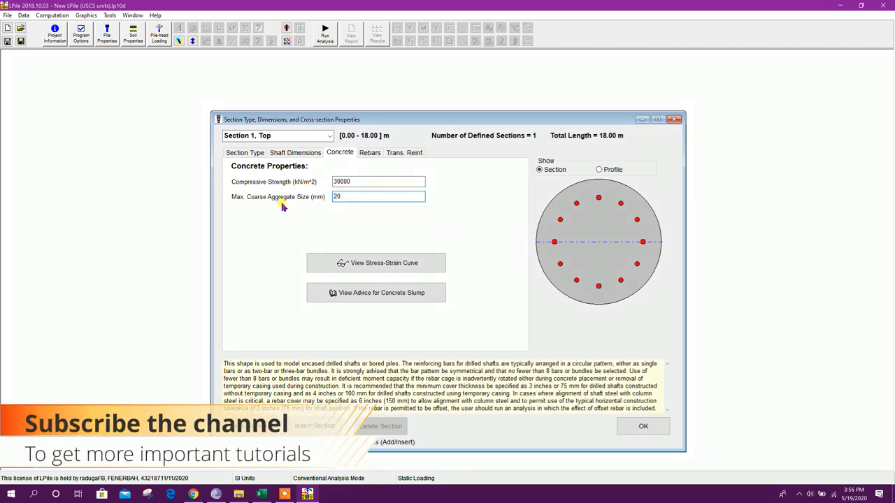
pyautogui.click(369, 153)
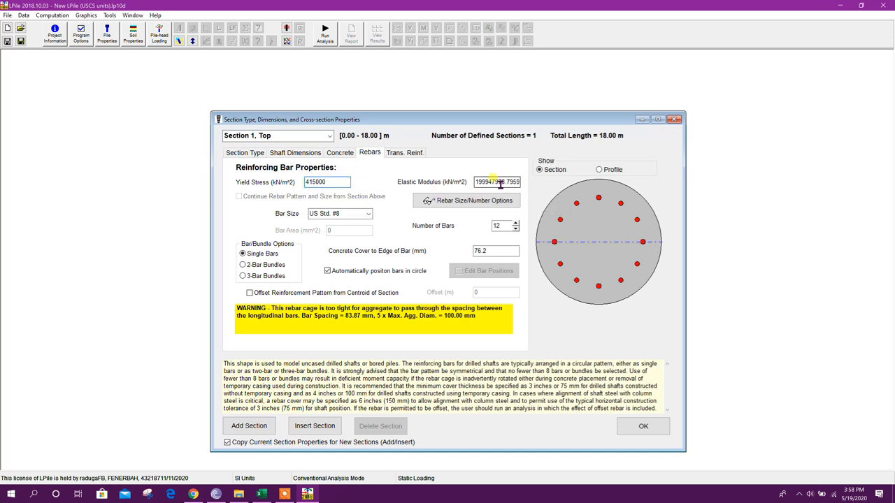
# - Reinforce the shaft with 10 longitudinal bars of 20 mm size
pyautogui.tripleClick(496, 182)
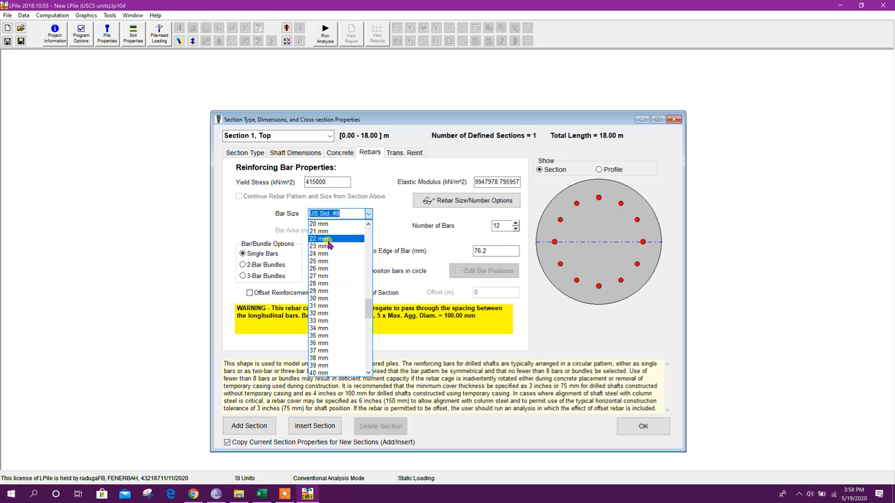
pyautogui.click(319, 224)
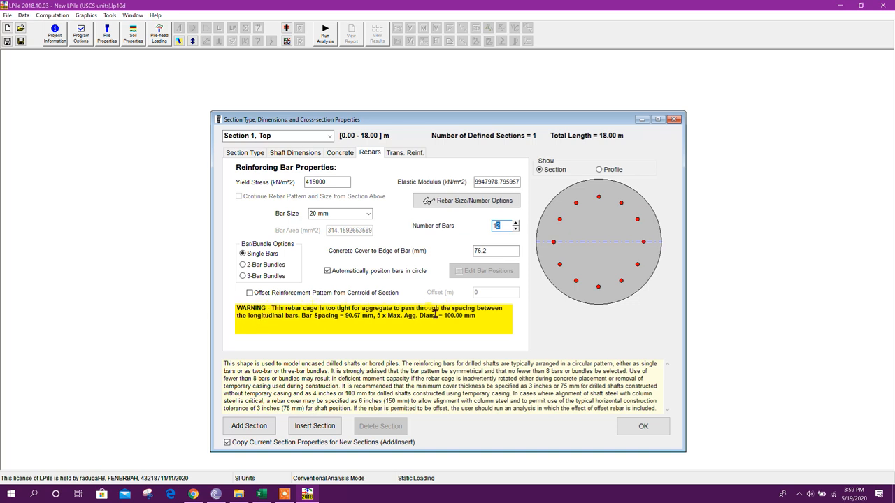
pyautogui.moveTo(249, 318)
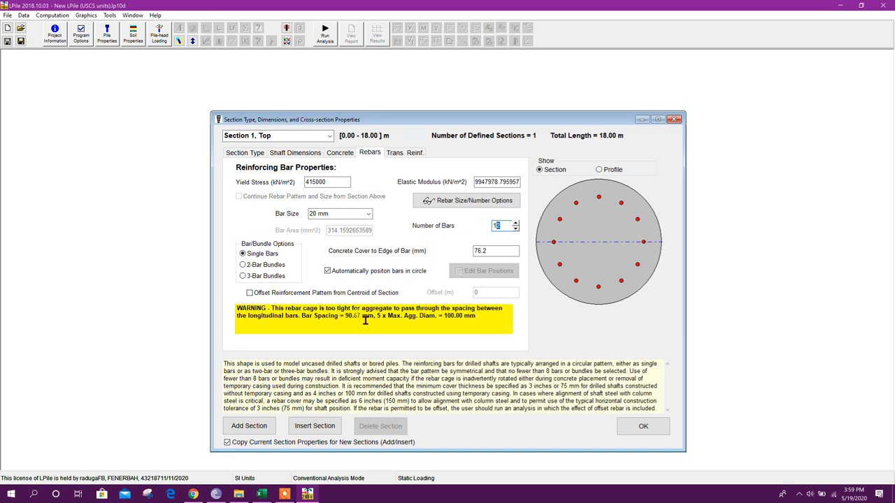
pyautogui.write('11')
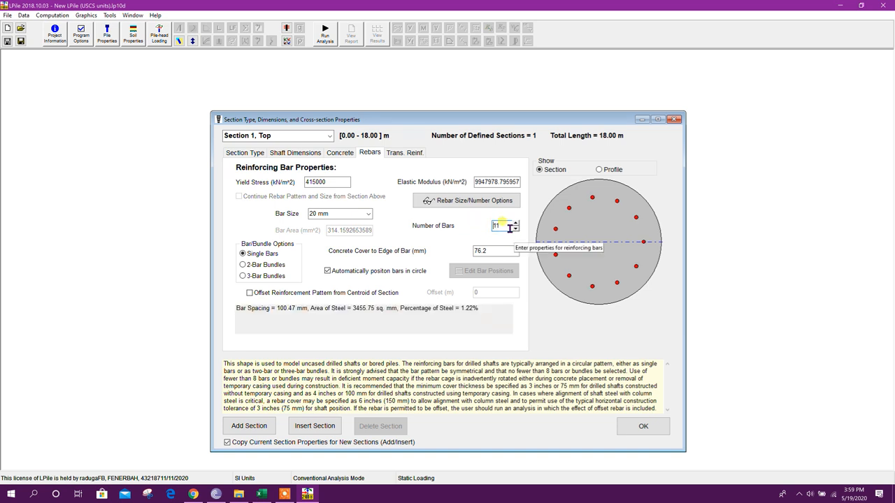
pyautogui.click(516, 229)
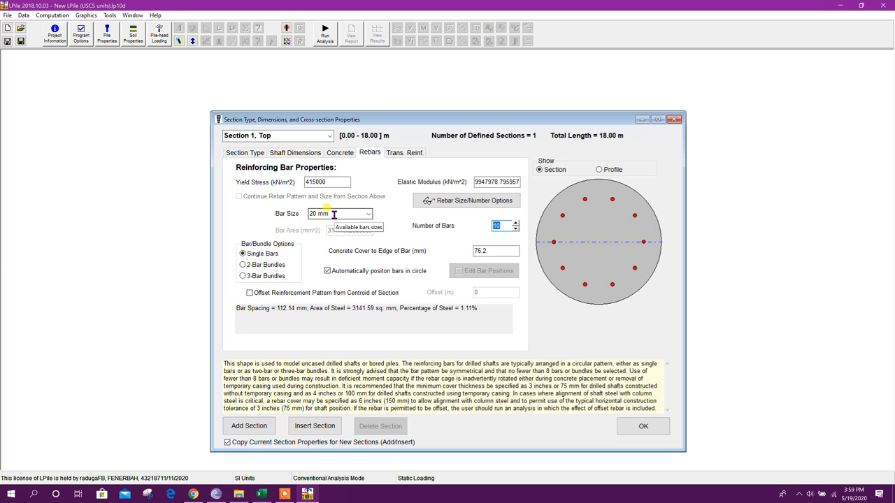
pyautogui.moveTo(442, 225)
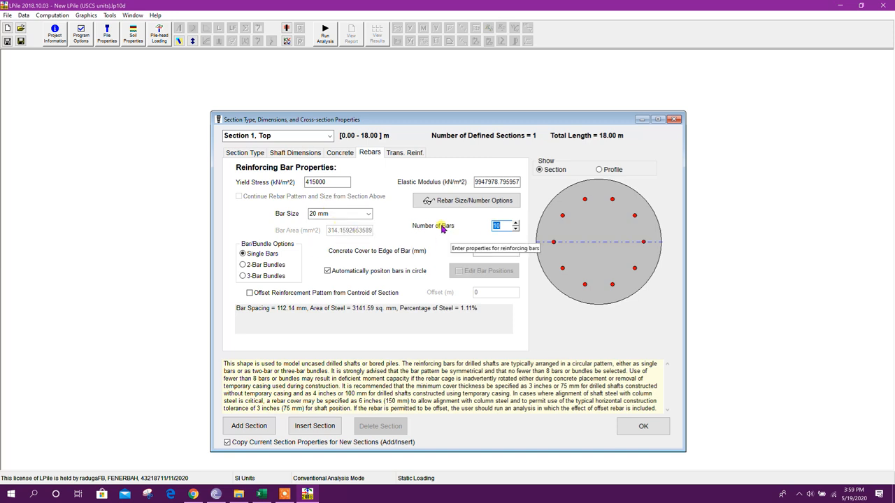
pyautogui.click(404, 152)
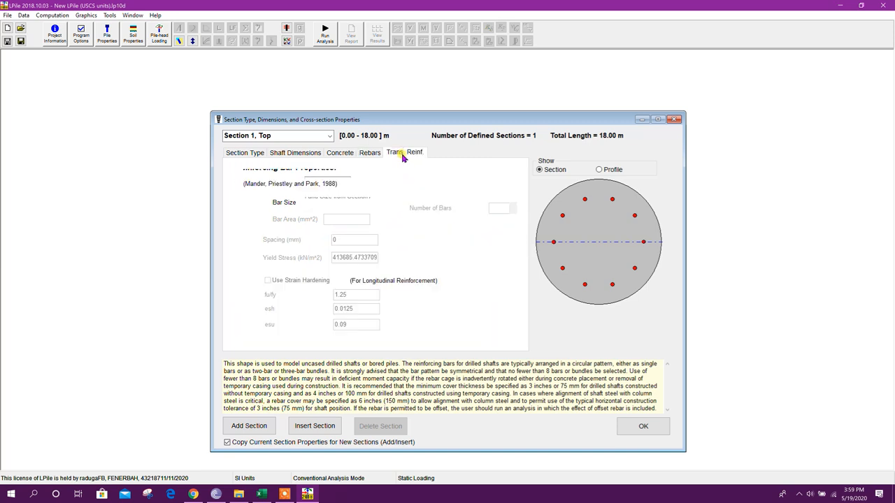
# - Set 10 mm spiral transverse bars at 150 mm spacing with yield stress entered, and confirm the section properties
pyautogui.click(404, 152)
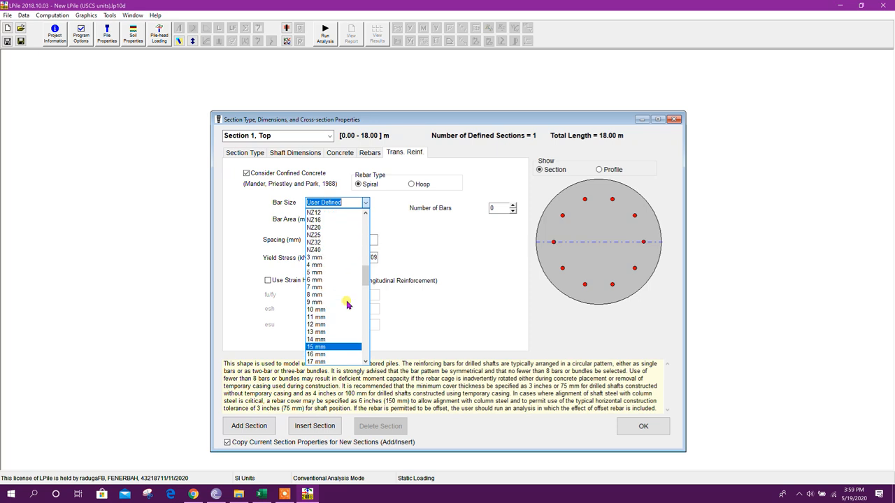
pyautogui.click(316, 309)
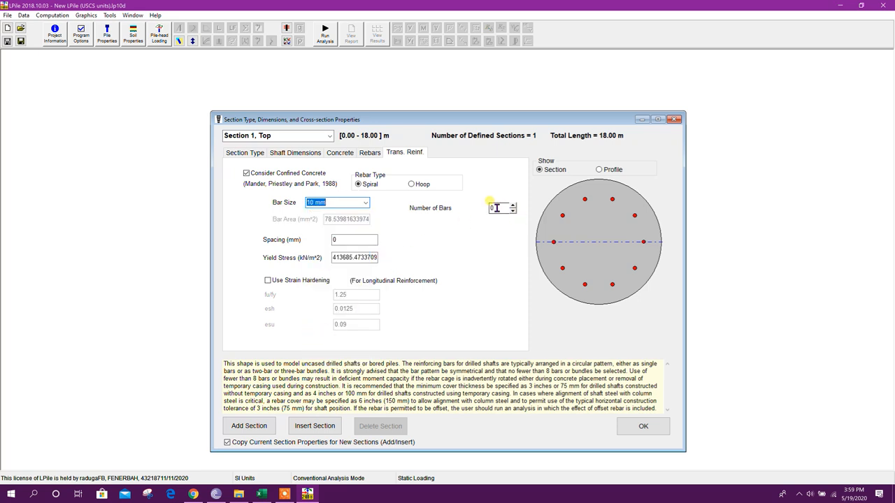
pyautogui.click(352, 239)
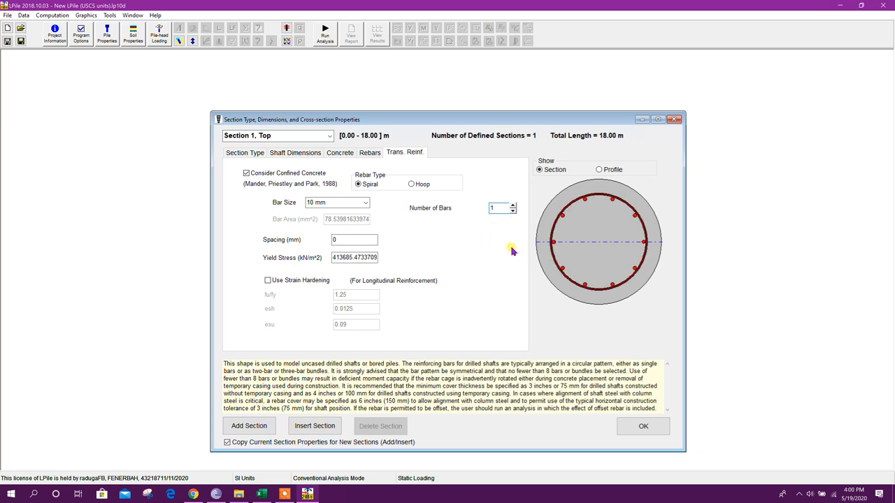
pyautogui.click(355, 241)
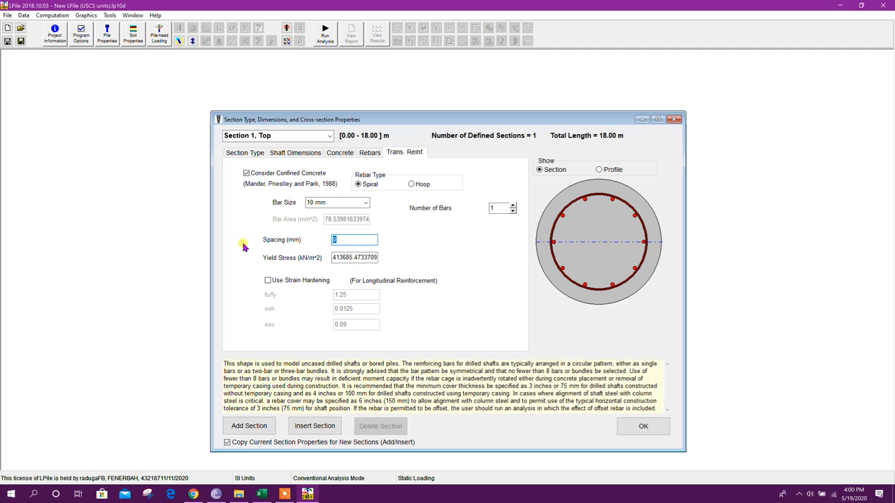
pyautogui.write('150')
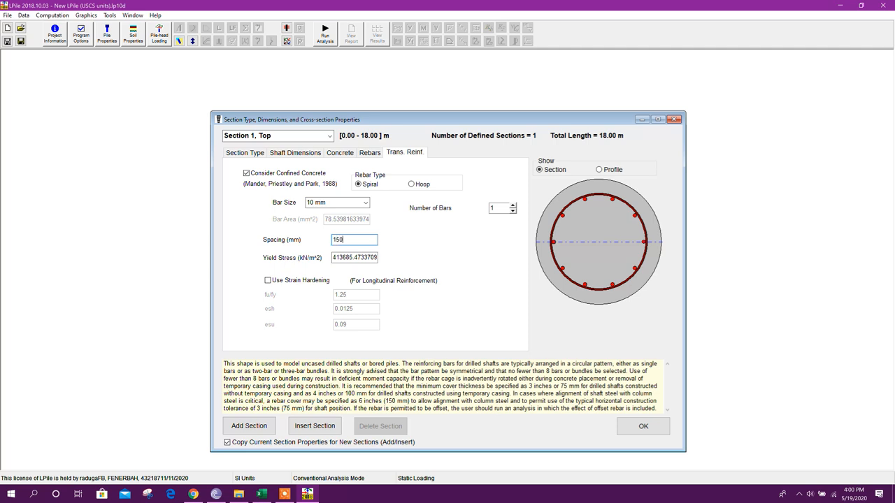
pyautogui.click(355, 257)
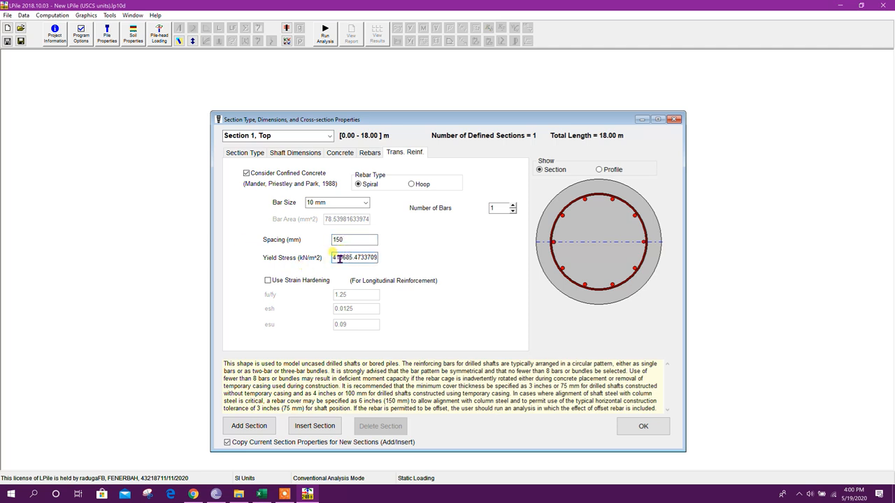
pyautogui.write('5000')
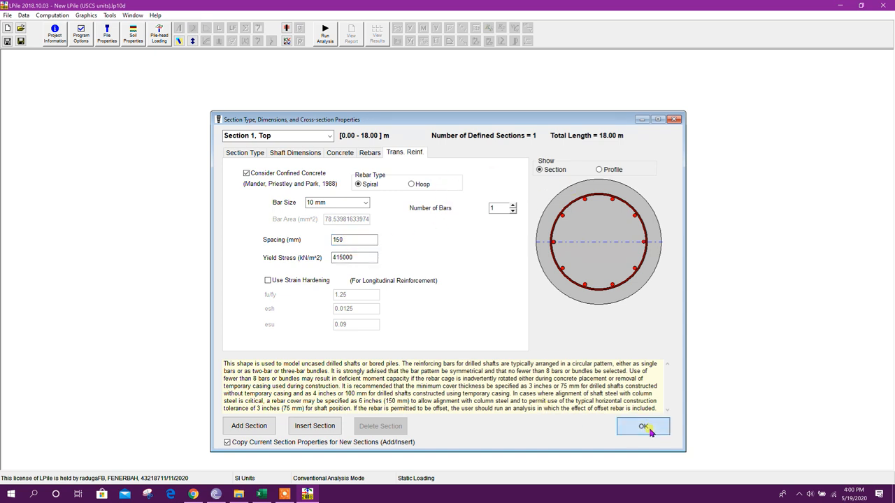
pyautogui.click(643, 426)
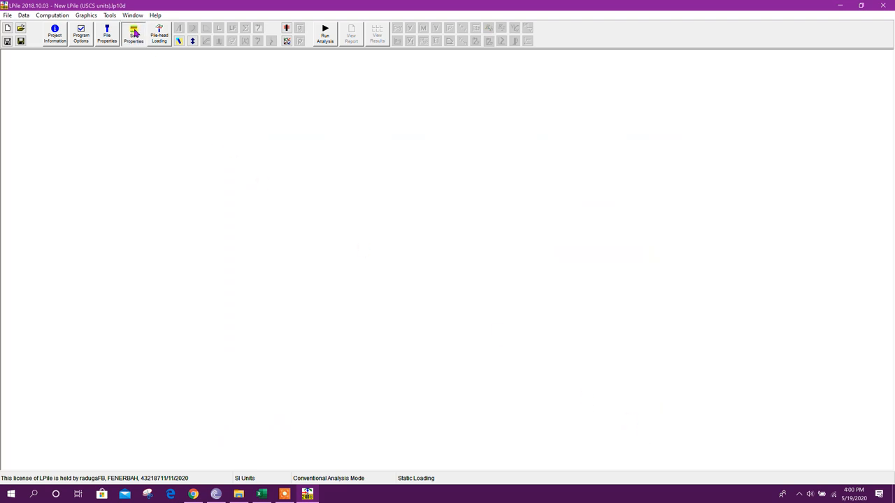
# - Bring up the bored pile steps workbook to consult the Step 3 soil layers guide
pyautogui.click(133, 35)
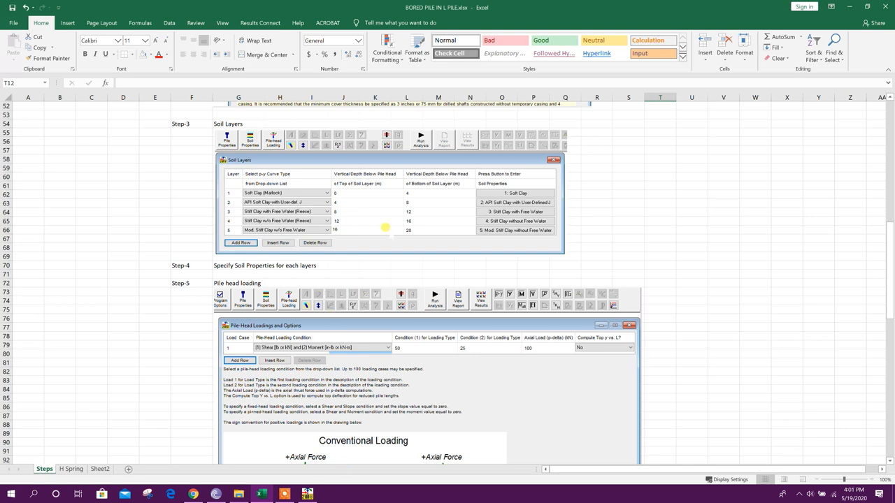
pyautogui.moveTo(319, 479)
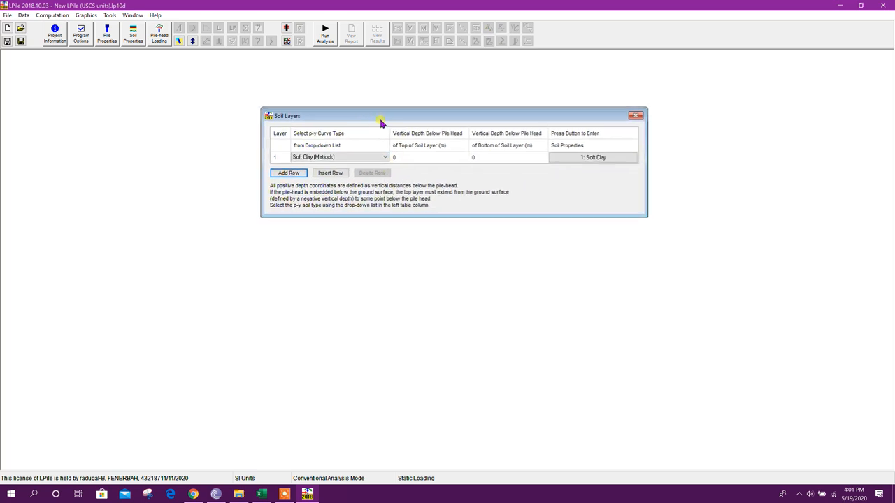
# - Move the Soil Layers table further left on screen
pyautogui.moveTo(380, 115); pyautogui.dragTo(390, 120)
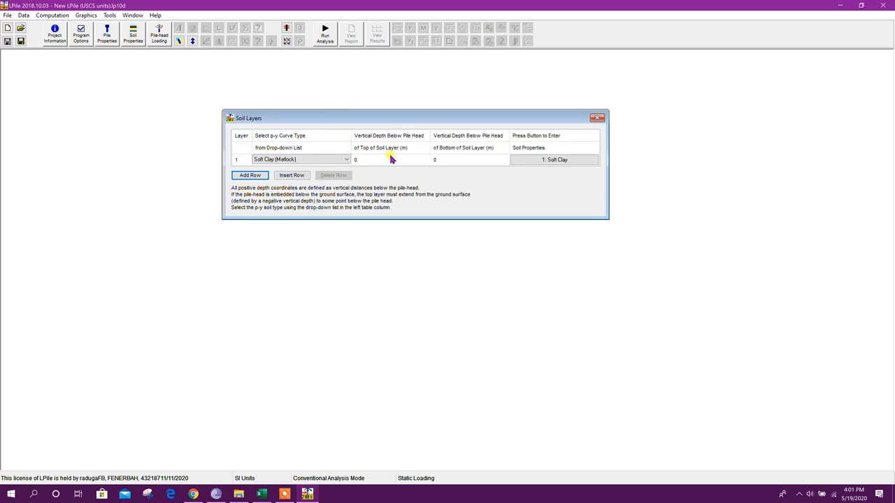
pyautogui.moveTo(273, 479)
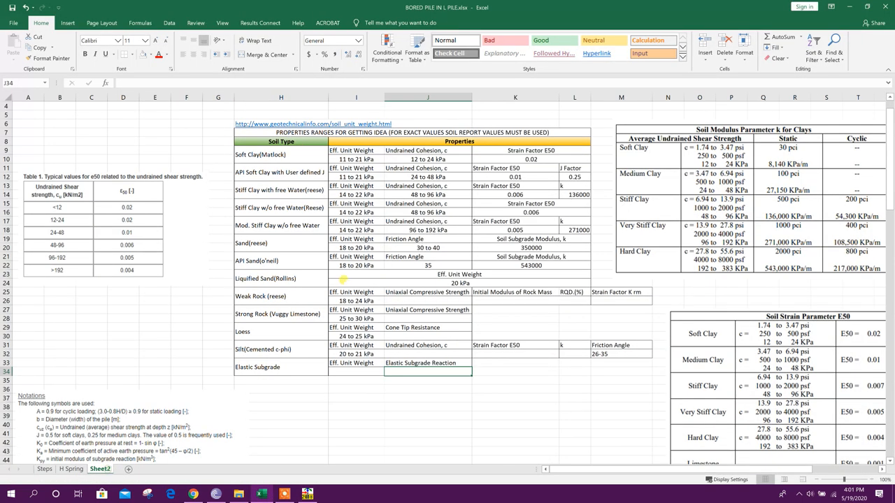
# - Scroll through Sheet2's soil property ranges table
pyautogui.scroll(-3)
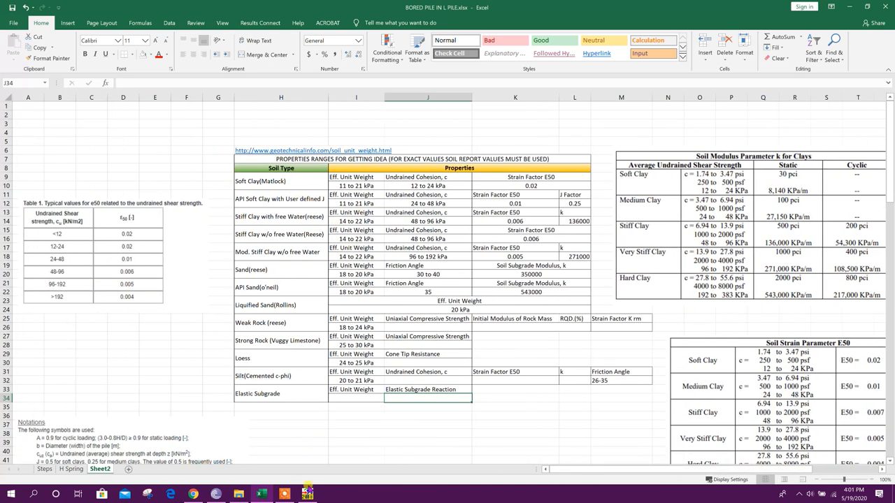
pyautogui.moveTo(283, 384)
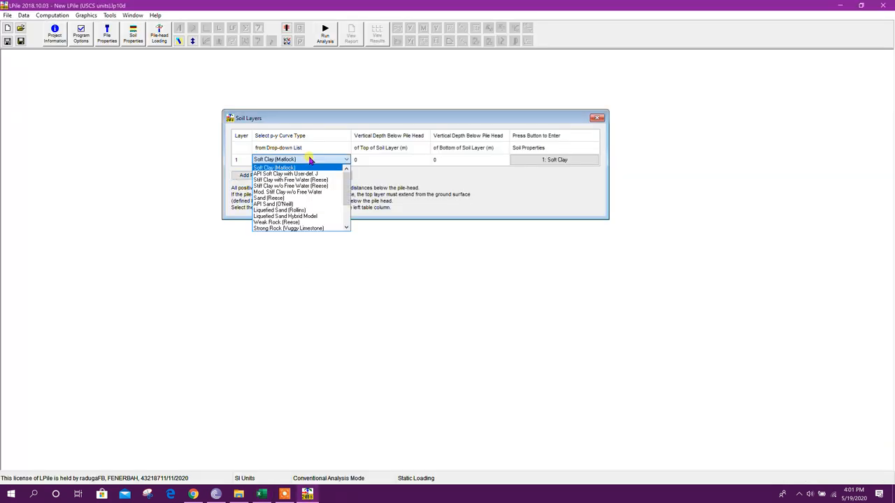
# - Add five Soft Clay (Matlock) layers with depths 0-5, 5-10, 10-15, 15-20 and 20-25 m
pyautogui.click(275, 168)
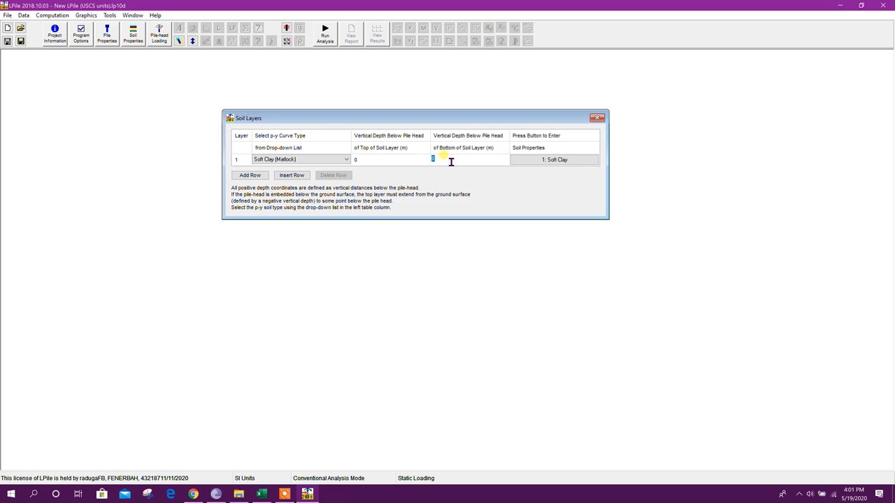
pyautogui.write('5')
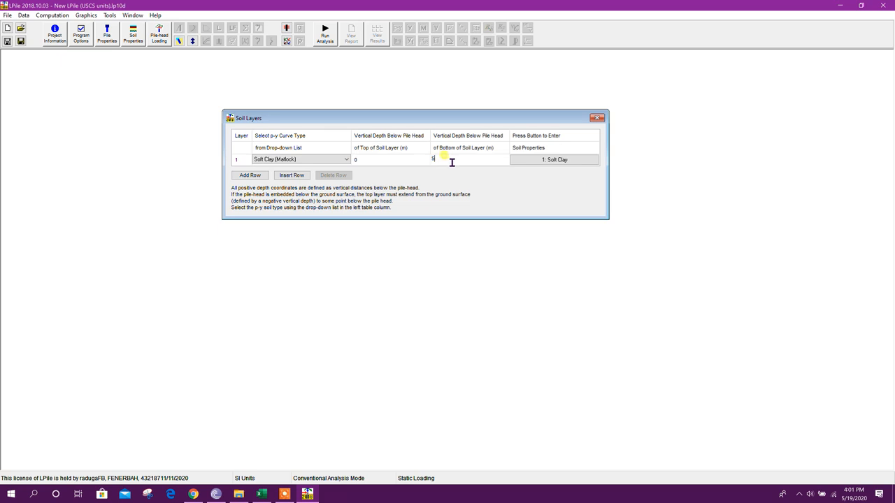
pyautogui.click(249, 174)
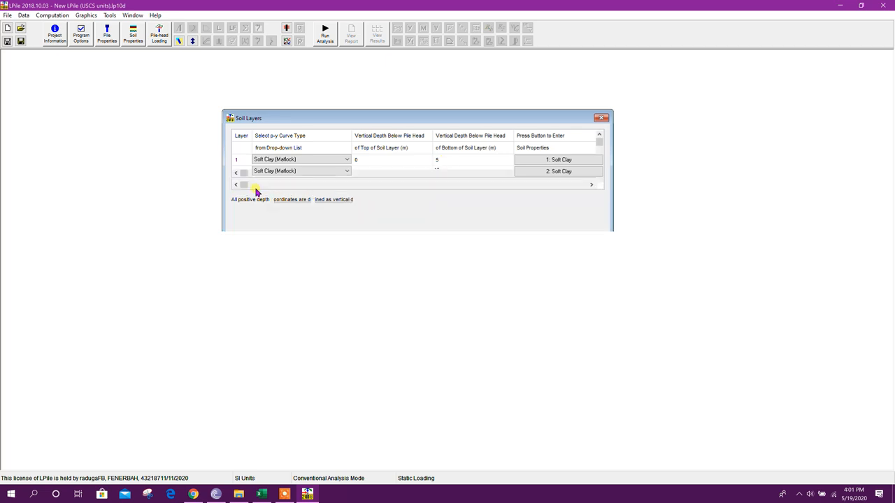
pyautogui.click(249, 198)
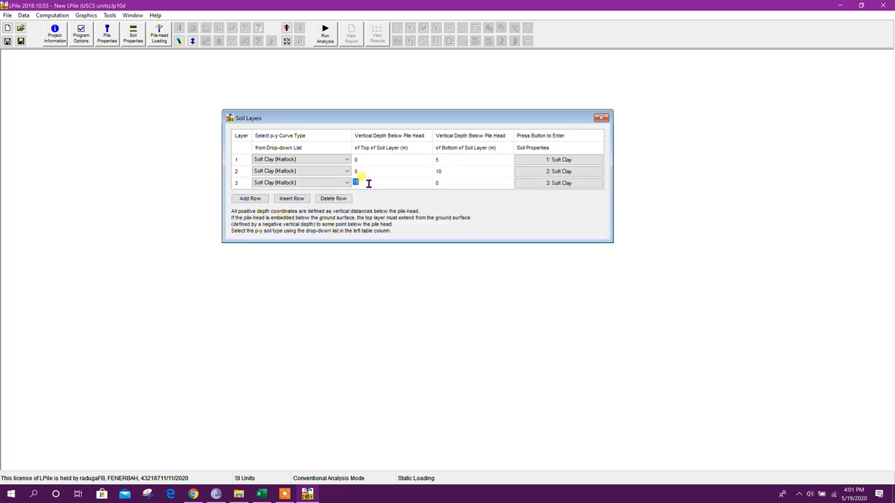
pyautogui.write('15')
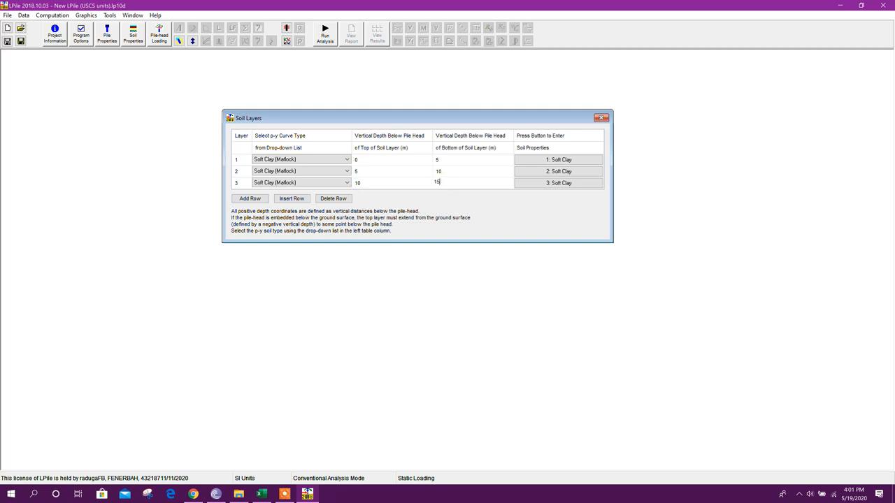
pyautogui.click(249, 210)
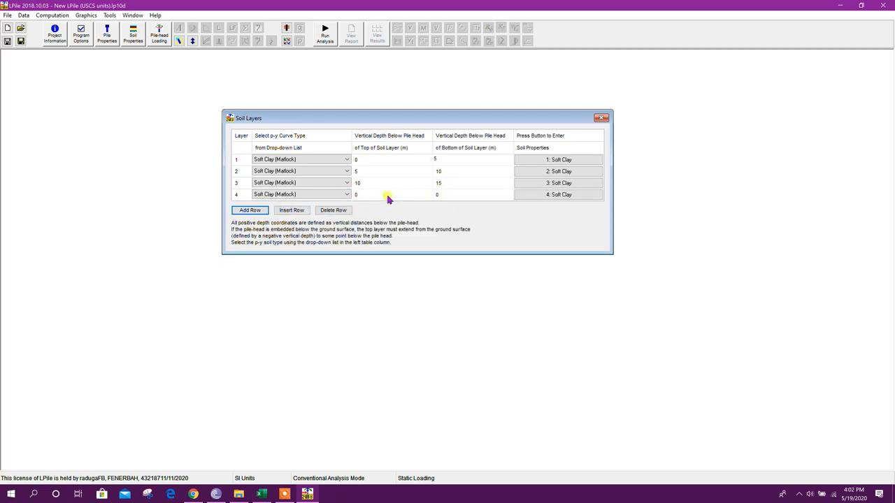
pyautogui.write('15')
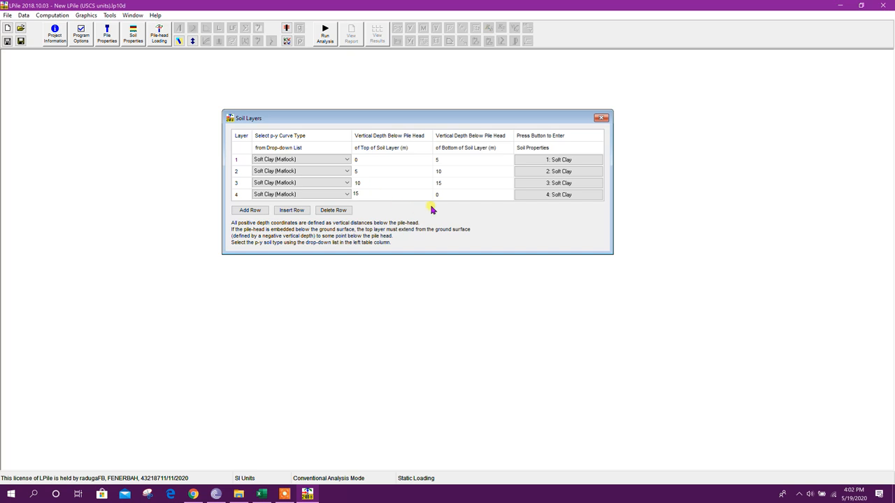
pyautogui.write('20')
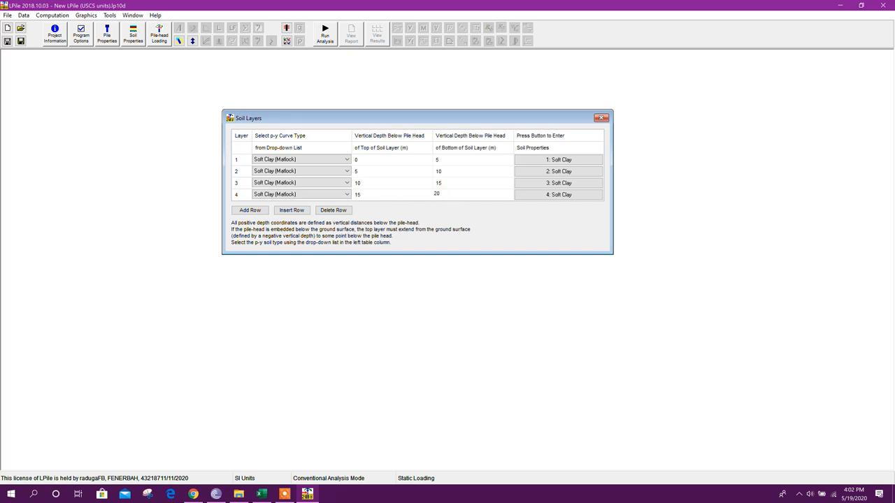
pyautogui.click(249, 209)
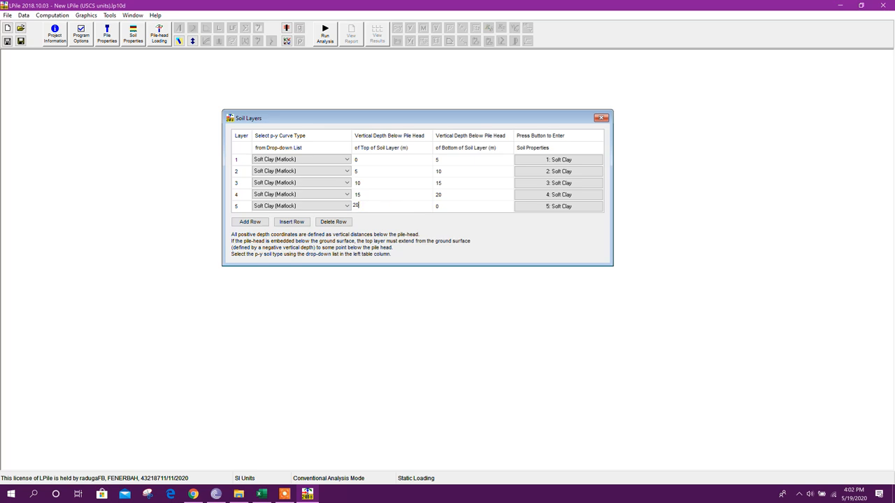
pyautogui.write('25')
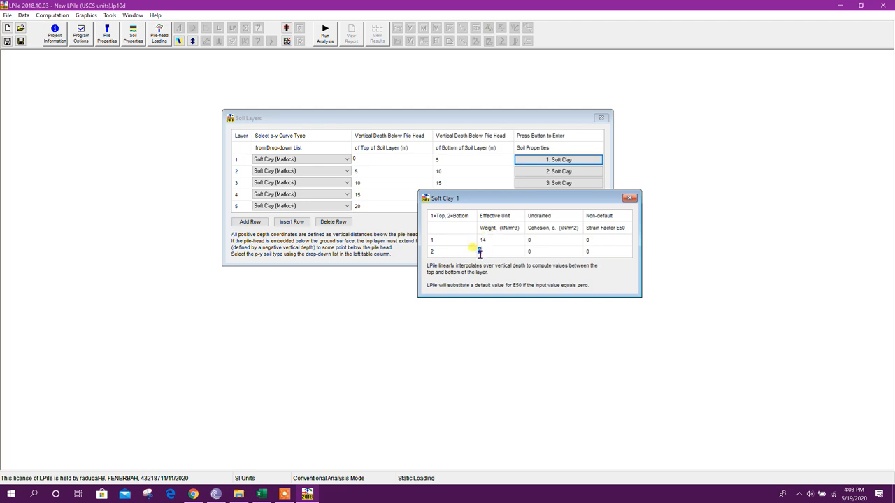
# - Enter layer 1 clay properties: unit weight 14, cohesion 18 and strain factor E50 0.02
pyautogui.write('14')
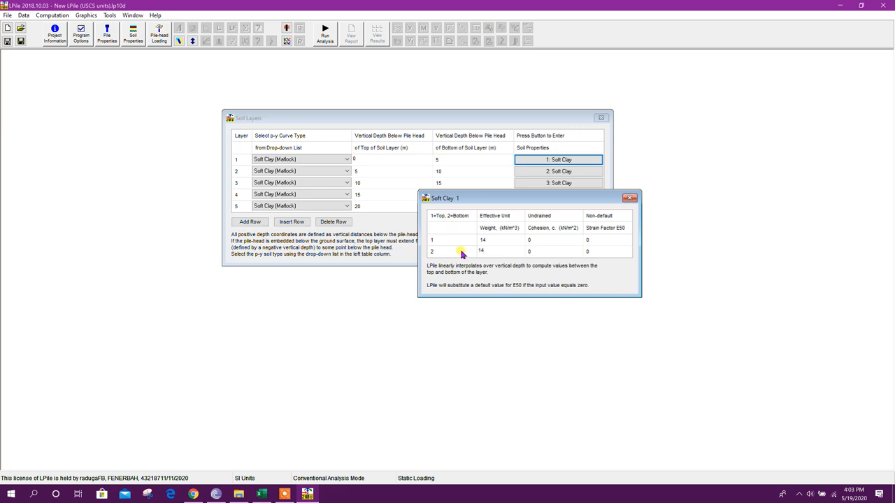
pyautogui.moveTo(473, 246)
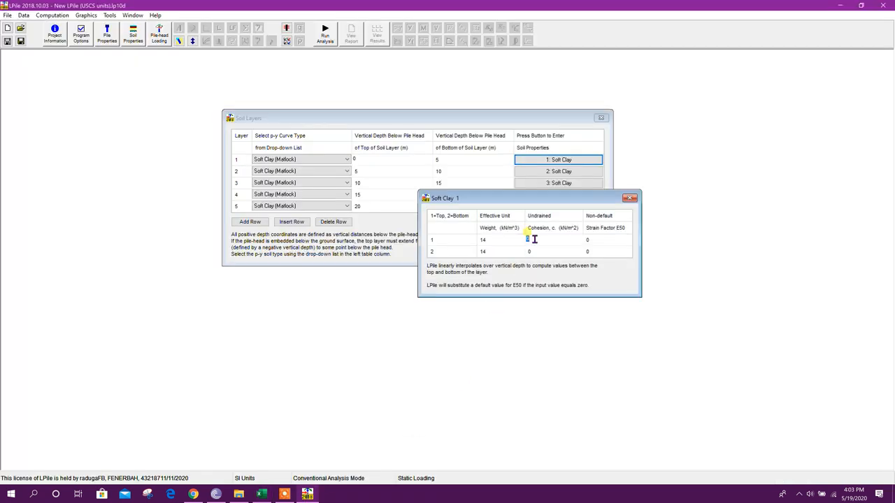
pyautogui.write('1')
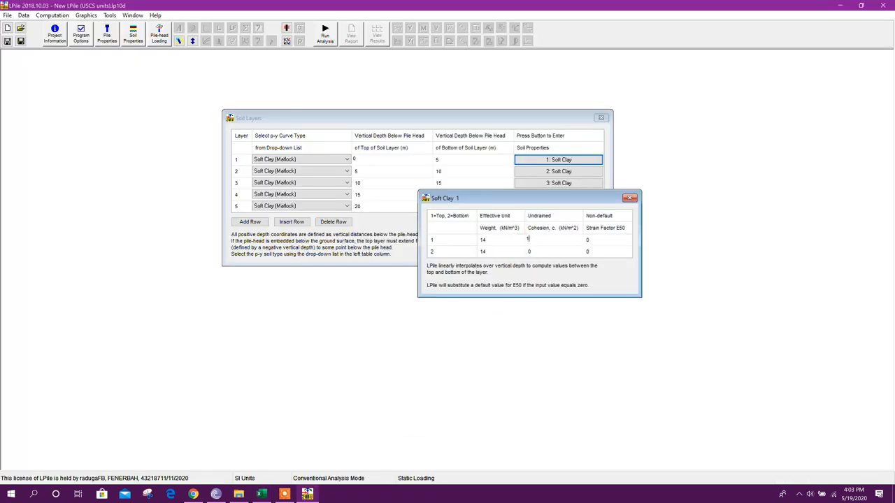
pyautogui.click(531, 241)
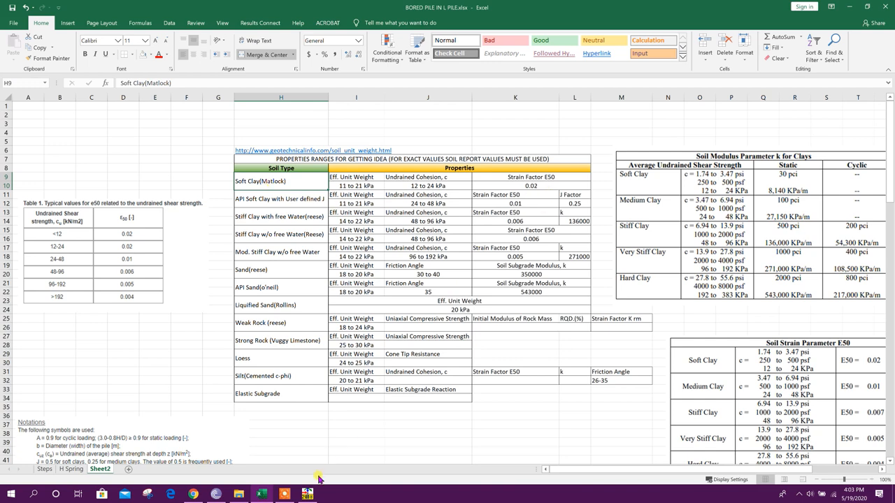
pyautogui.click(308, 495)
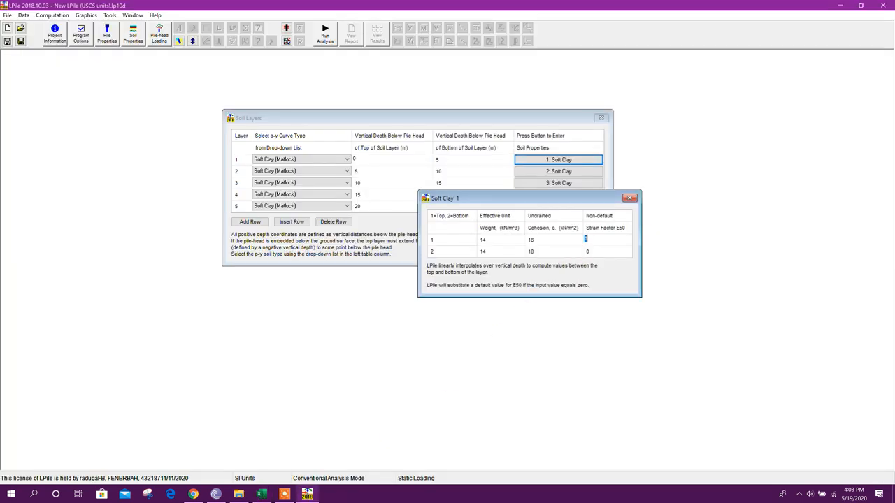
pyautogui.write('0.02')
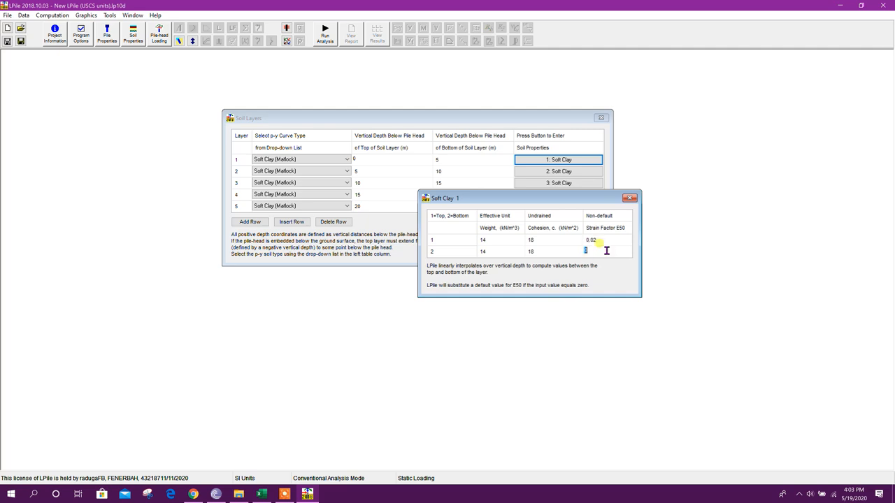
pyautogui.click(588, 252)
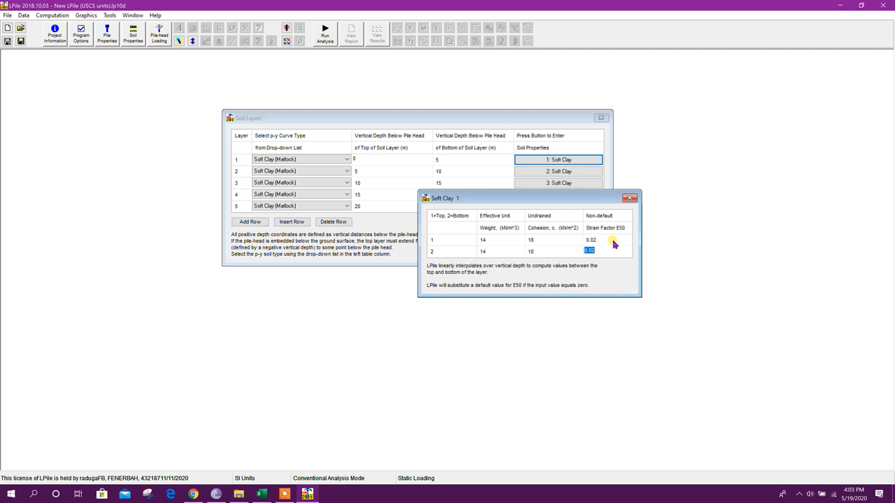
# - Reposition and close the soft clay properties window, returning to the soil layer table
pyautogui.moveTo(446, 199); pyautogui.dragTo(405, 191)
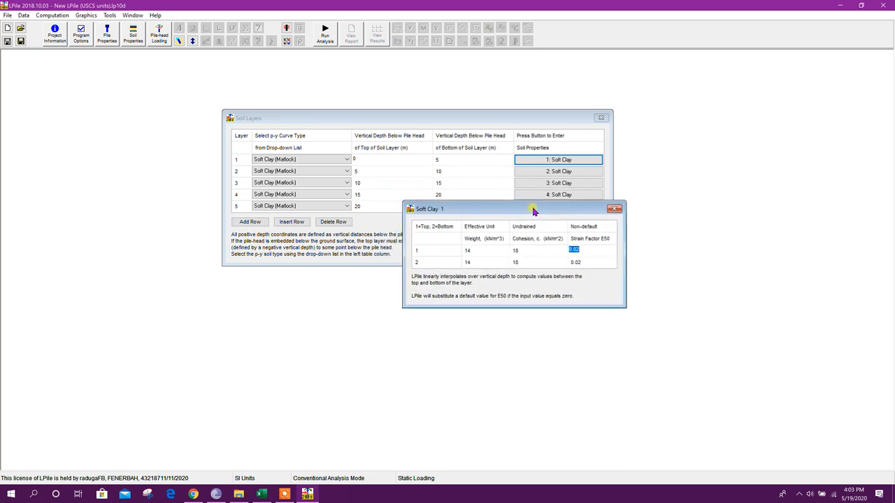
pyautogui.moveTo(511, 208); pyautogui.dragTo(510, 190)
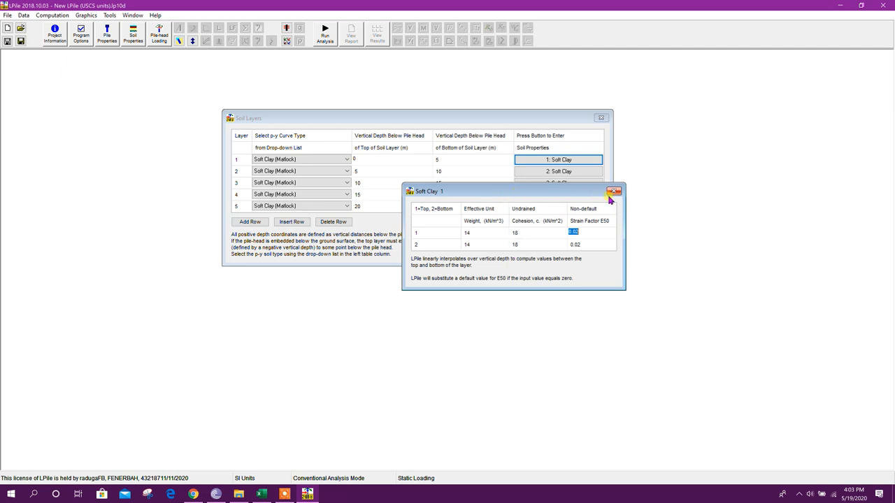
pyautogui.click(614, 190)
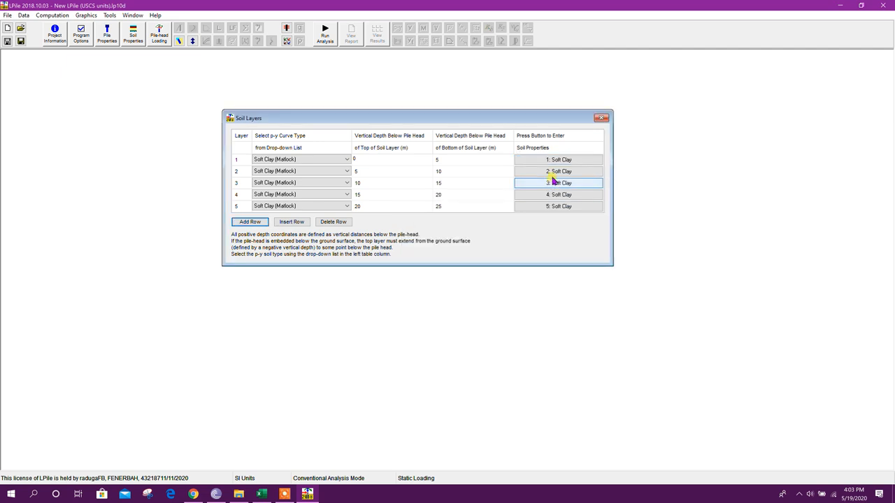
# - Assign API soft clay with user-defined J (0.01), the two stiff clays and Reese sand to layers 2–5
pyautogui.click(300, 171)
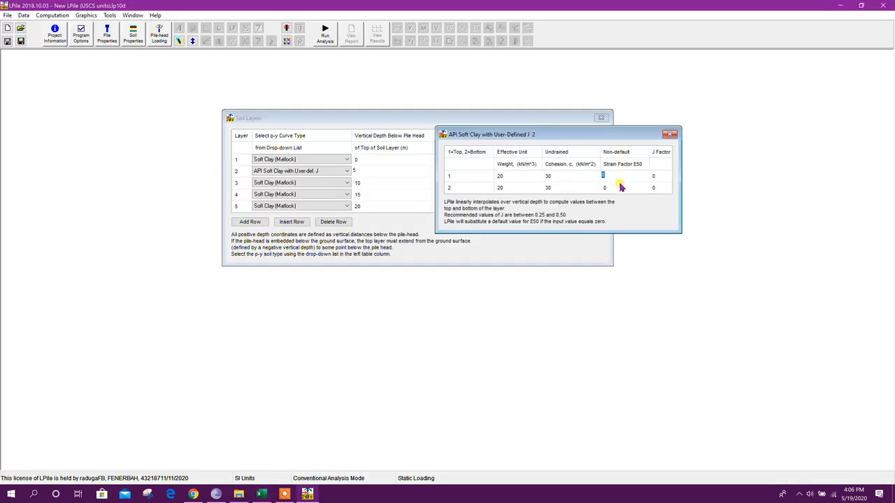
pyautogui.write('0.01')
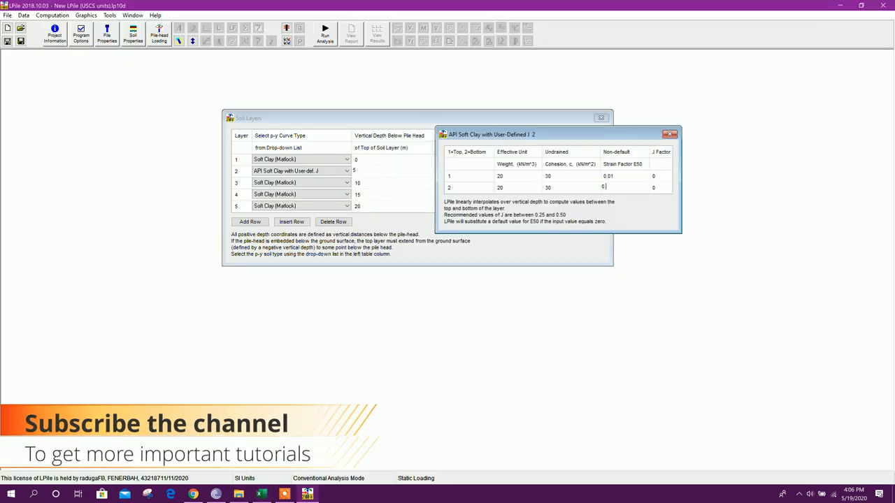
pyautogui.click(345, 182)
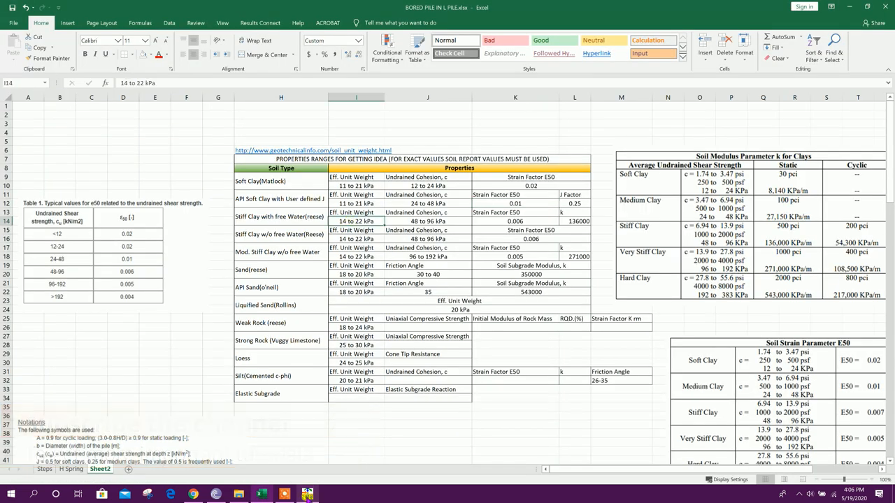
pyautogui.click(428, 221)
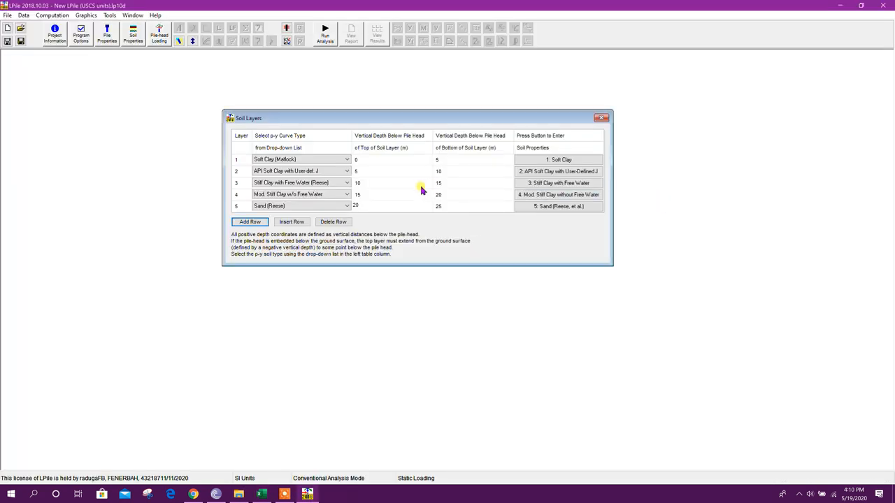
pyautogui.moveTo(475, 193)
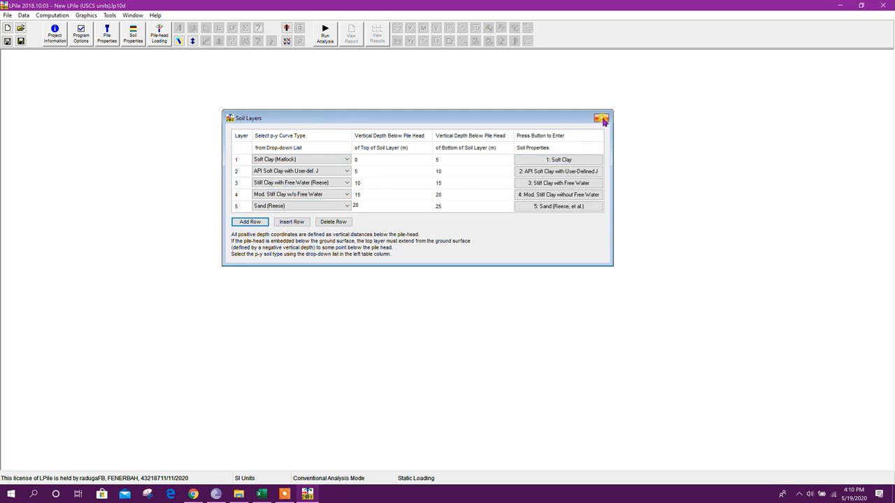
# - Close the Soil Layers table and save the model as TUTORIAL in the LPILE folder
pyautogui.click(8, 14)
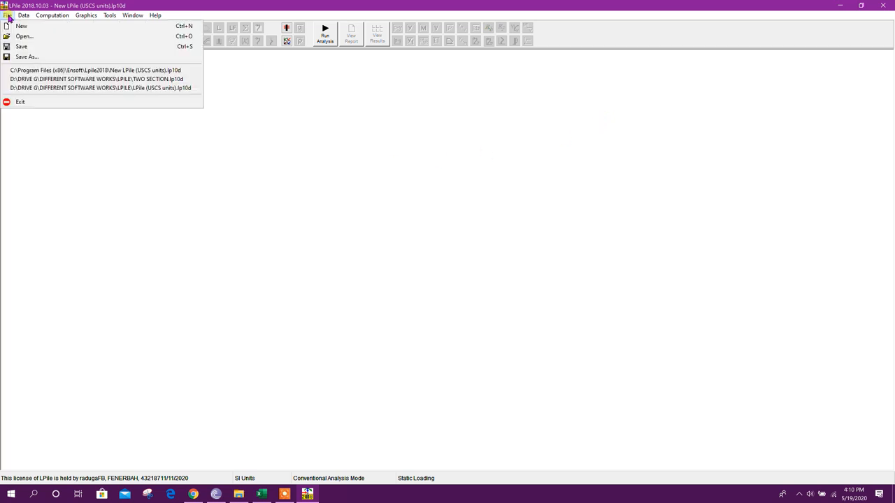
pyautogui.moveTo(22, 46)
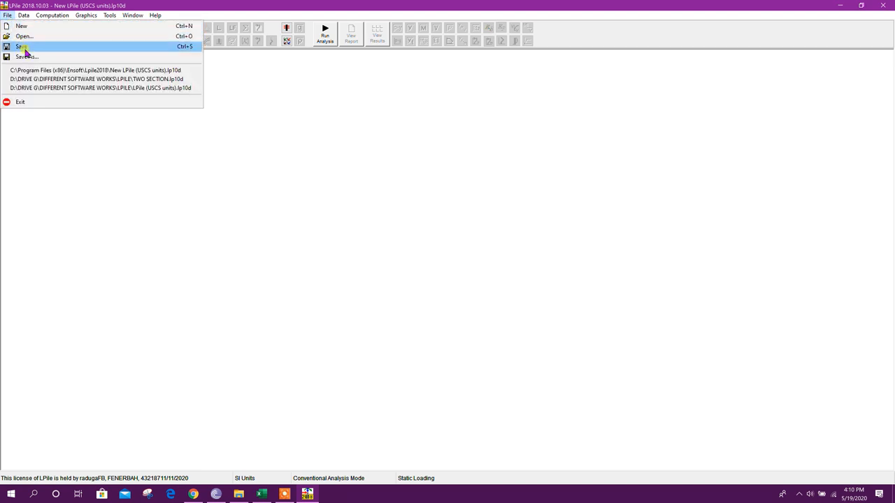
pyautogui.click(28, 56)
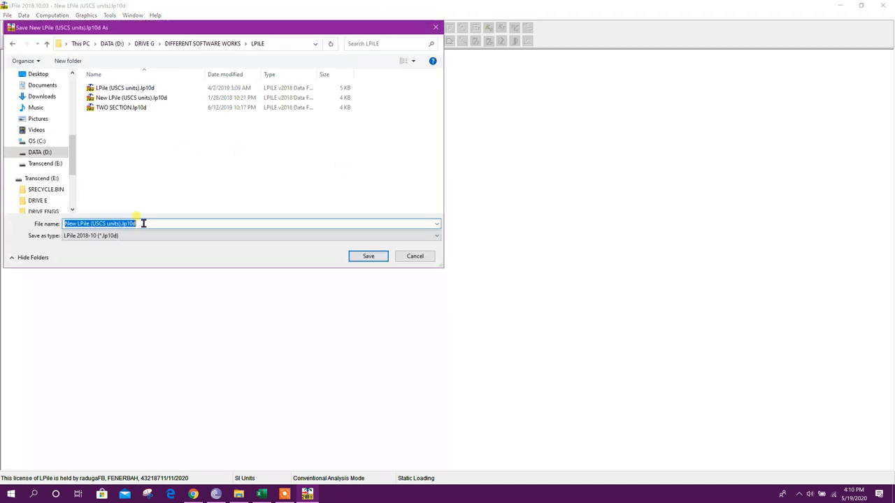
pyautogui.write('TUTORIAL')
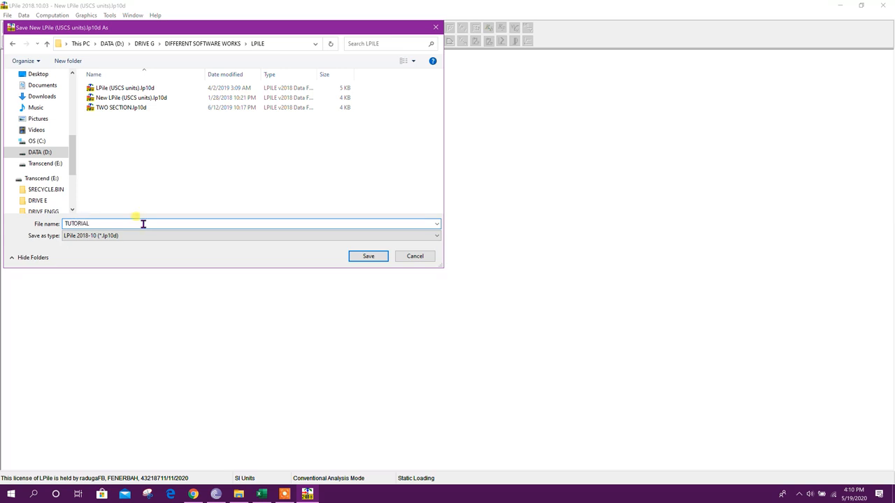
pyautogui.click(370, 255)
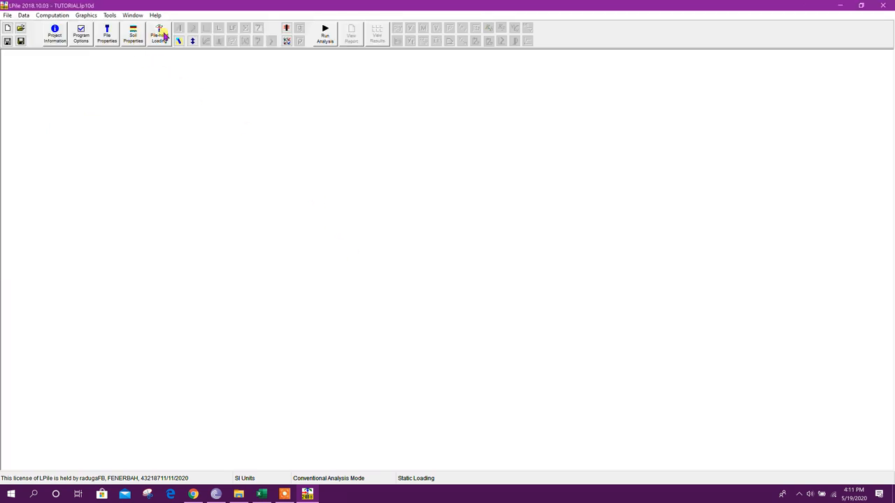
# - Enter pile-head load case with shear 75, axial load 200 and moment 5
pyautogui.click(159, 35)
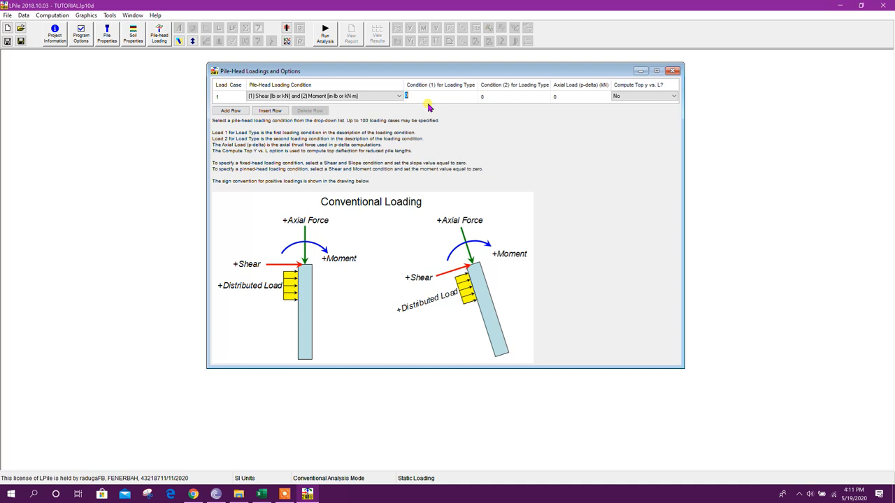
pyautogui.write('75')
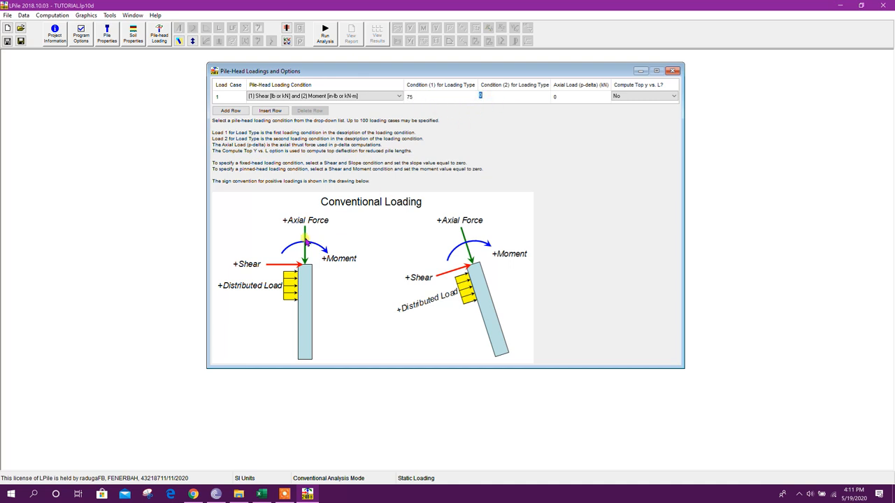
pyautogui.write('200')
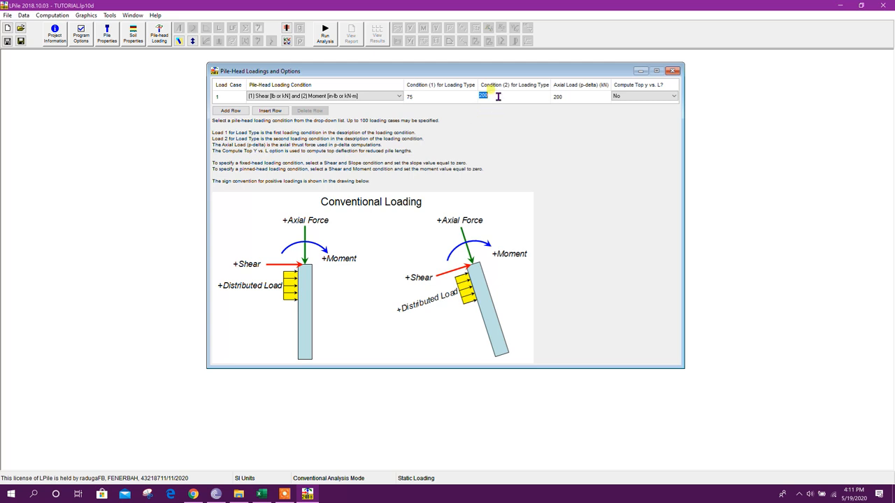
pyautogui.write('5')
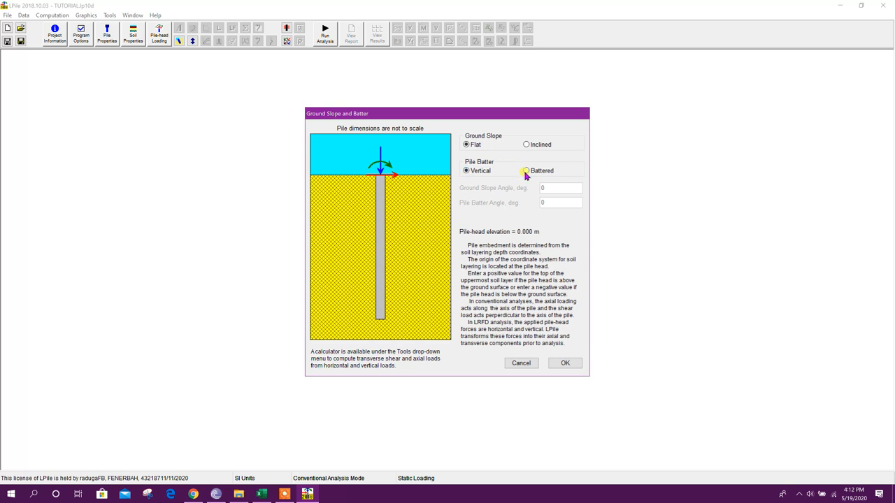
# - Try battered pile angles 30 and 10, revert to Vertical in flat ground, and accept the settings
pyautogui.click(526, 171)
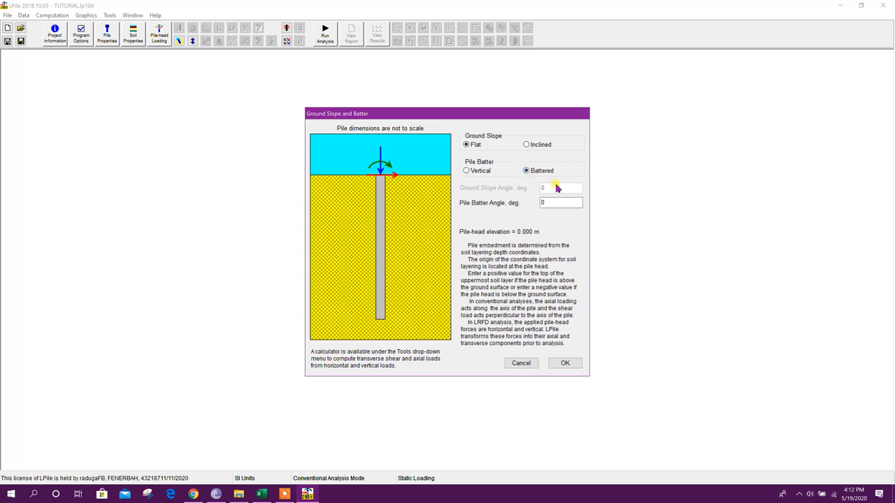
pyautogui.write('30')
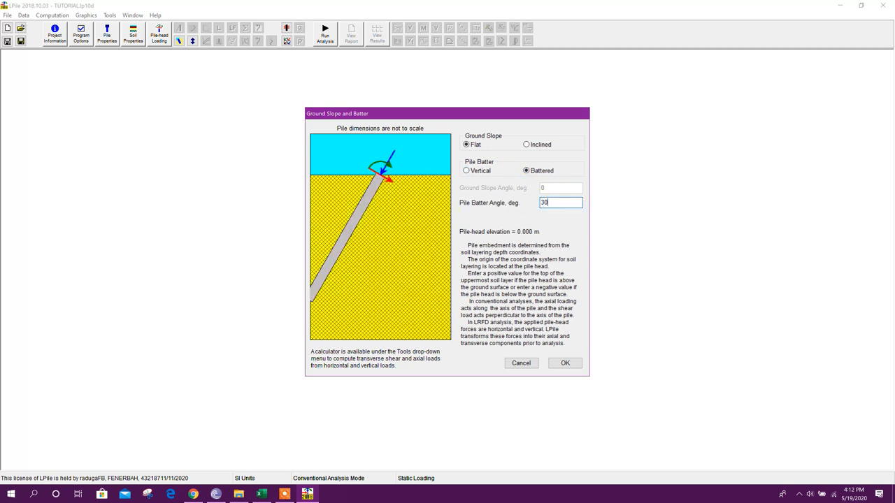
pyautogui.write('10')
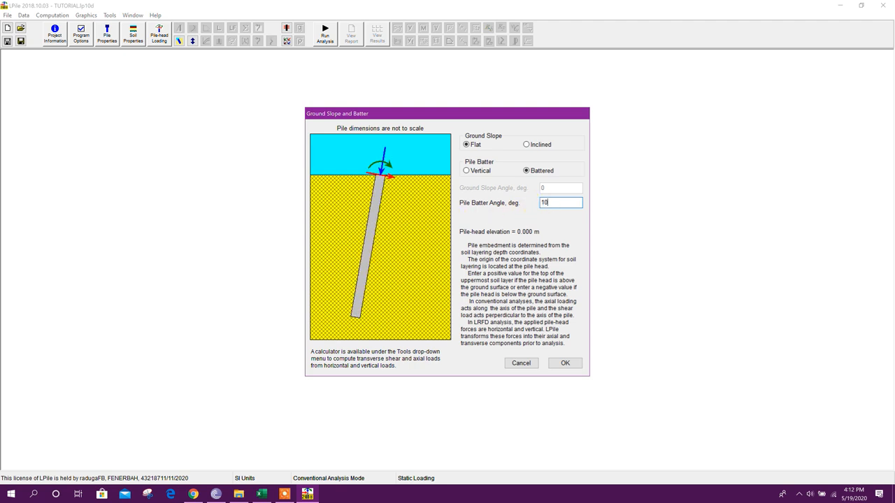
pyautogui.click(466, 171)
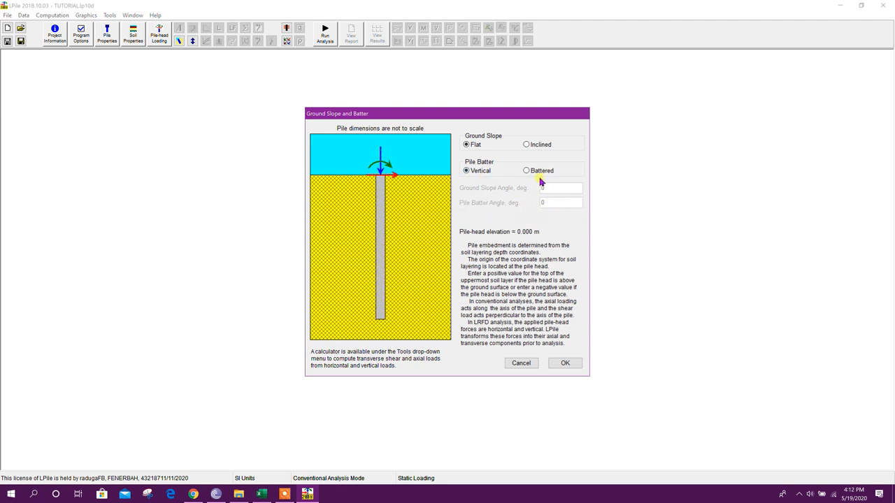
pyautogui.moveTo(476, 202)
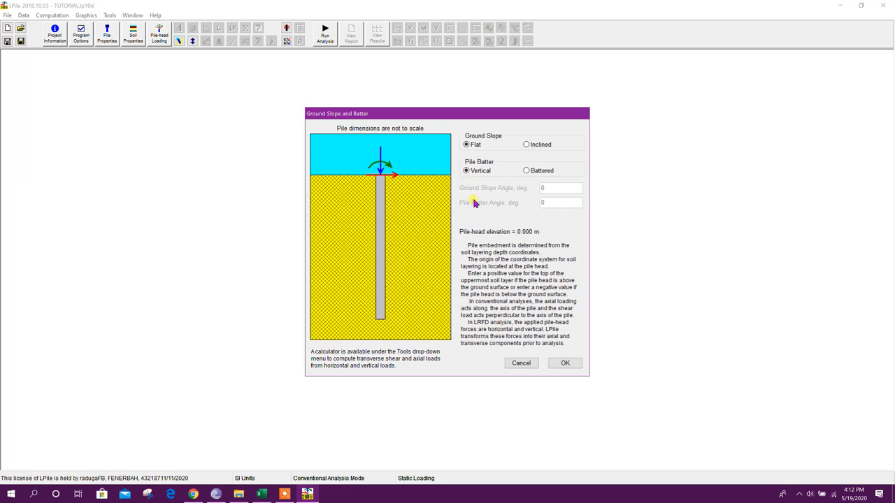
pyautogui.click(565, 364)
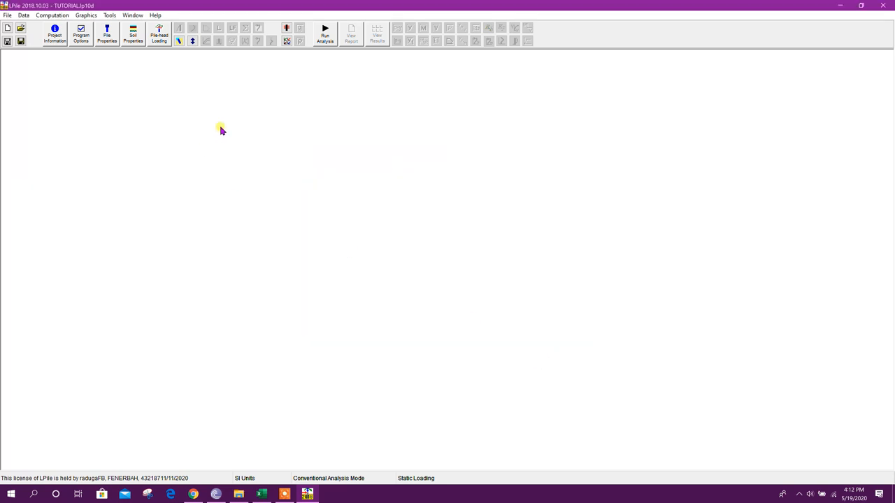
pyautogui.click(285, 28)
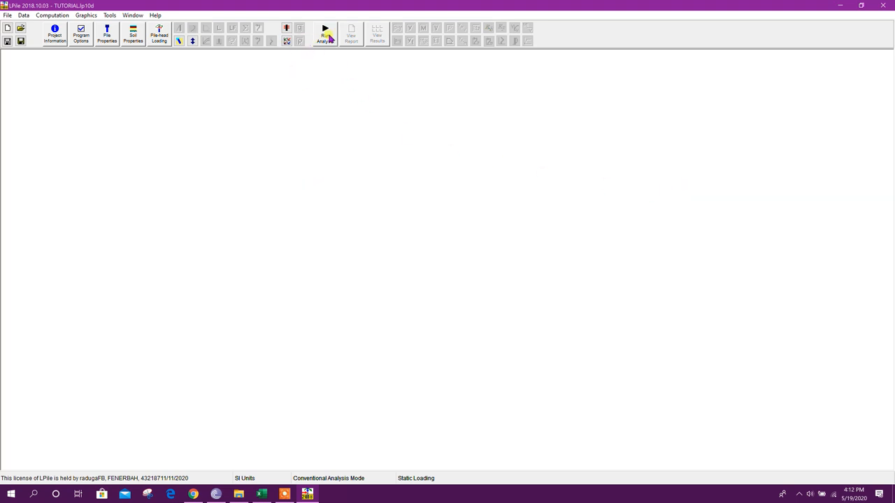
# - Run the analysis for all cases, acknowledge completion, and close the deflection, moment and shear graphs
pyautogui.click(325, 31)
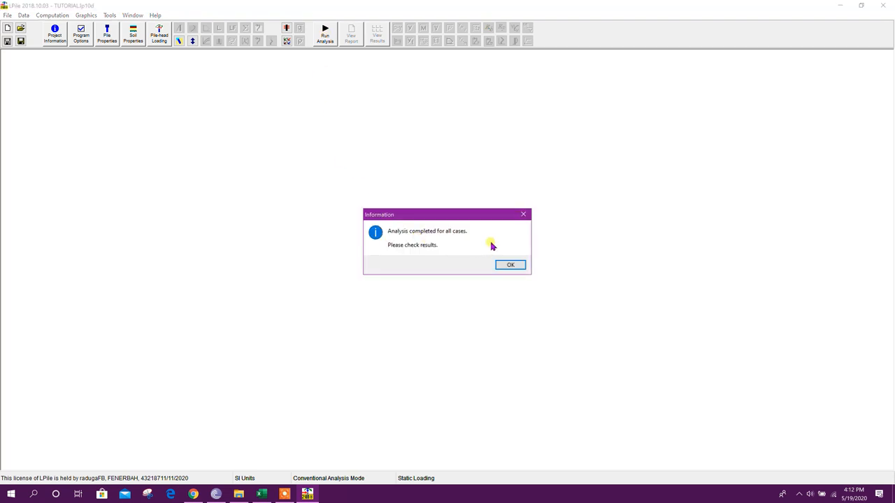
pyautogui.moveTo(466, 238)
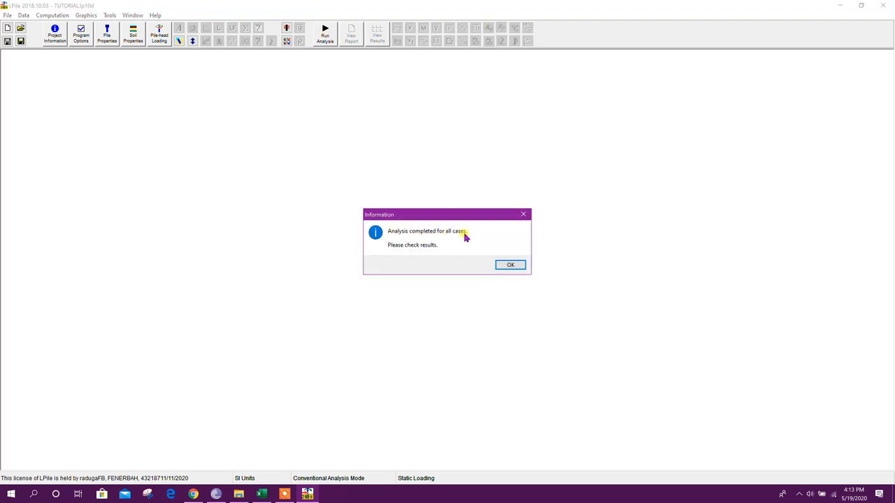
pyautogui.moveTo(511, 265)
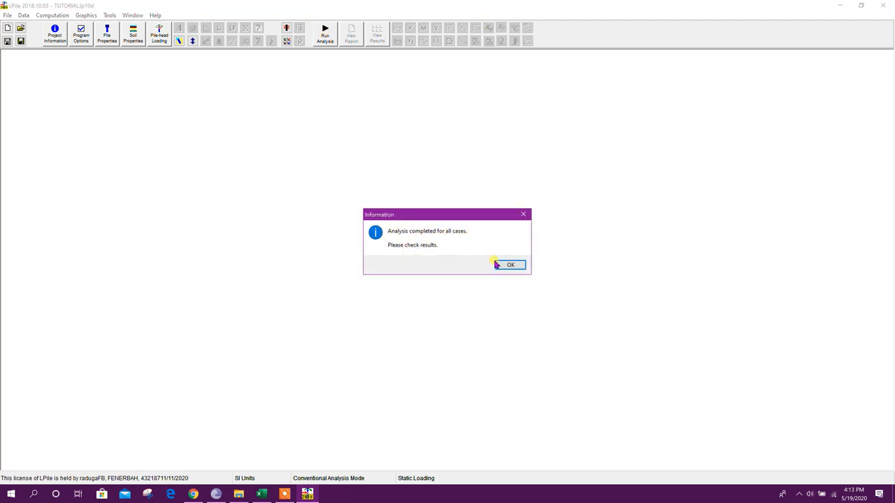
pyautogui.click(511, 264)
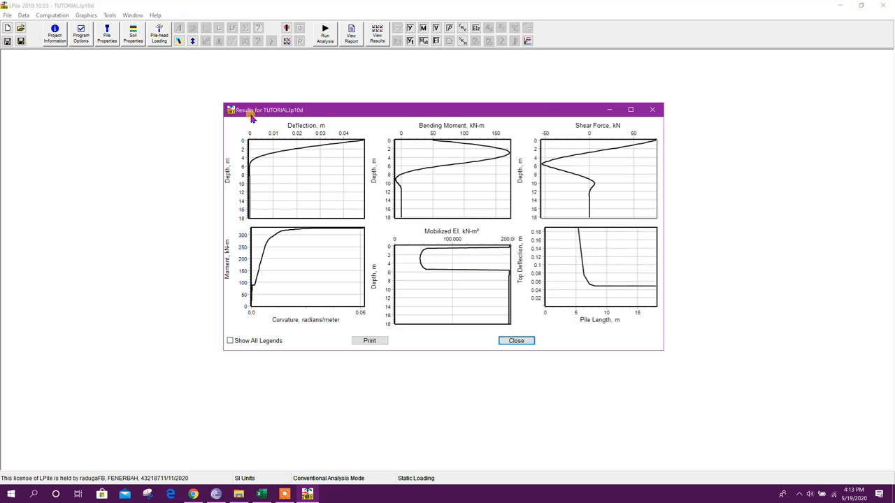
pyautogui.moveTo(302, 152)
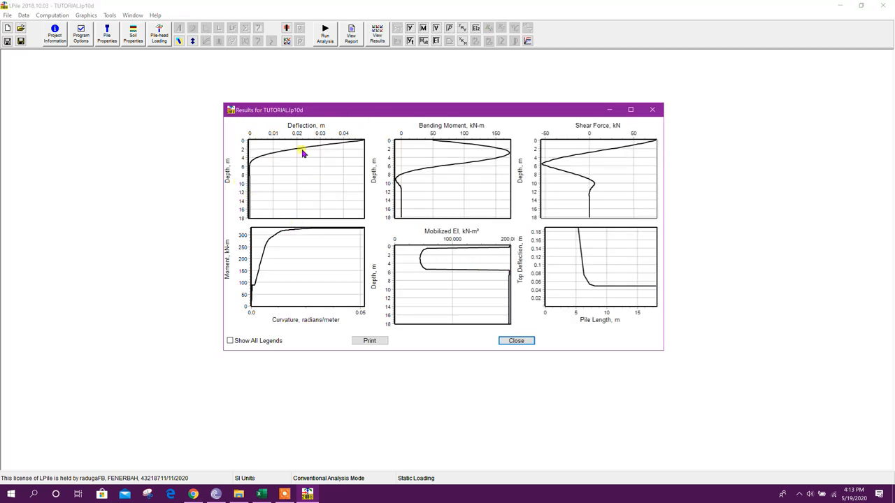
pyautogui.moveTo(486, 132)
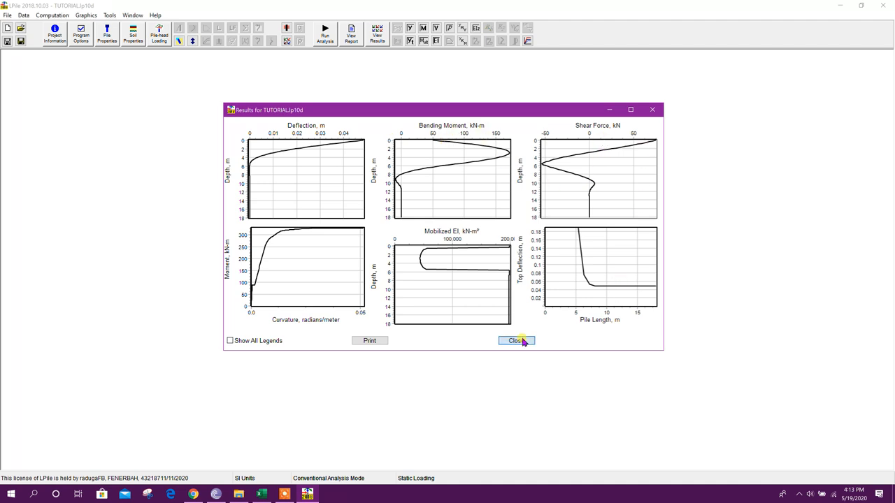
pyautogui.click(514, 342)
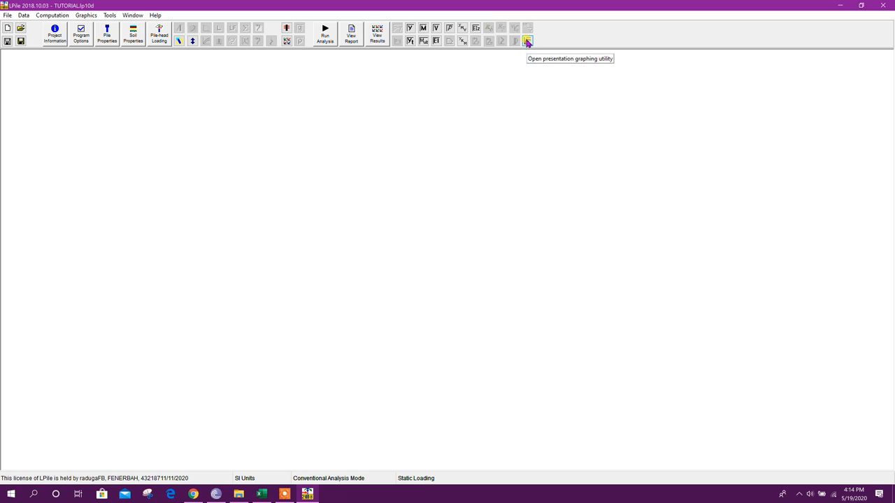
# - Show Deflection vs. Depth in the left presentation chart and Soil Reaction vs. Depth in the right
pyautogui.click(528, 39)
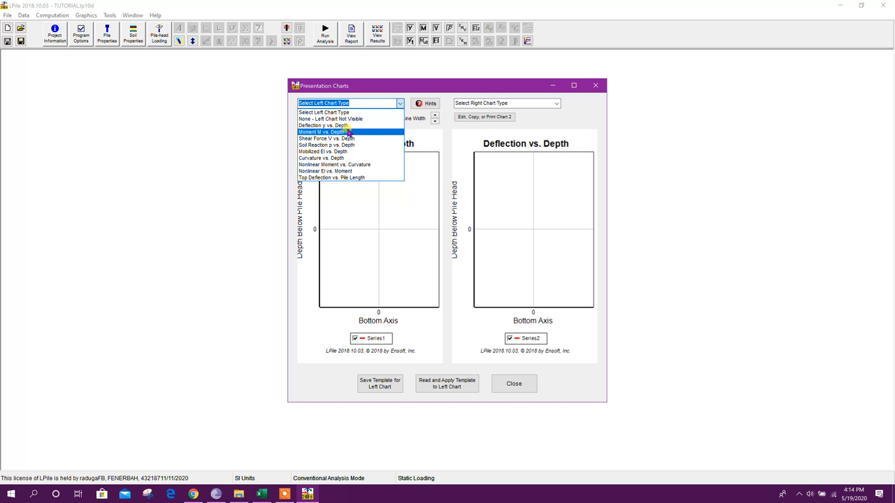
pyautogui.click(323, 126)
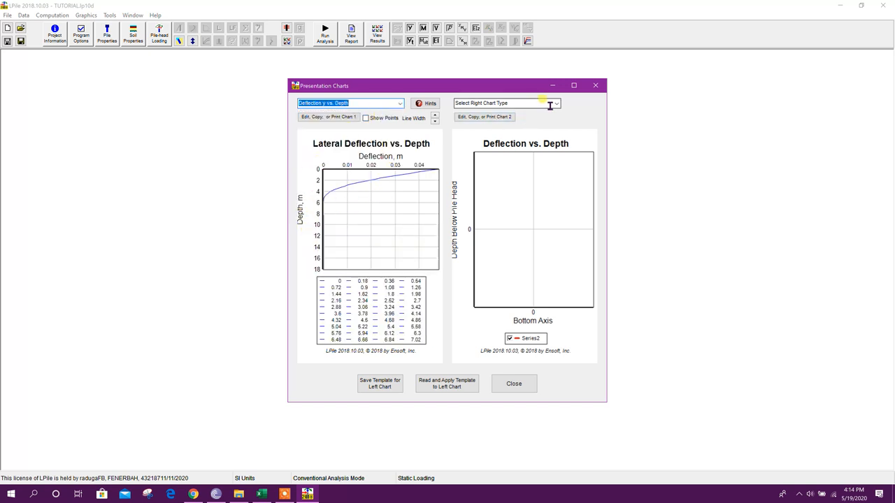
pyautogui.click(556, 104)
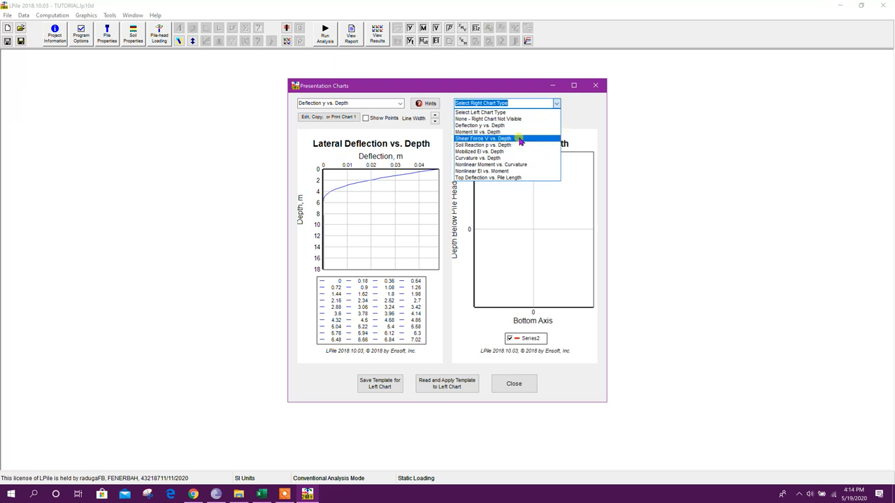
pyautogui.moveTo(483, 144)
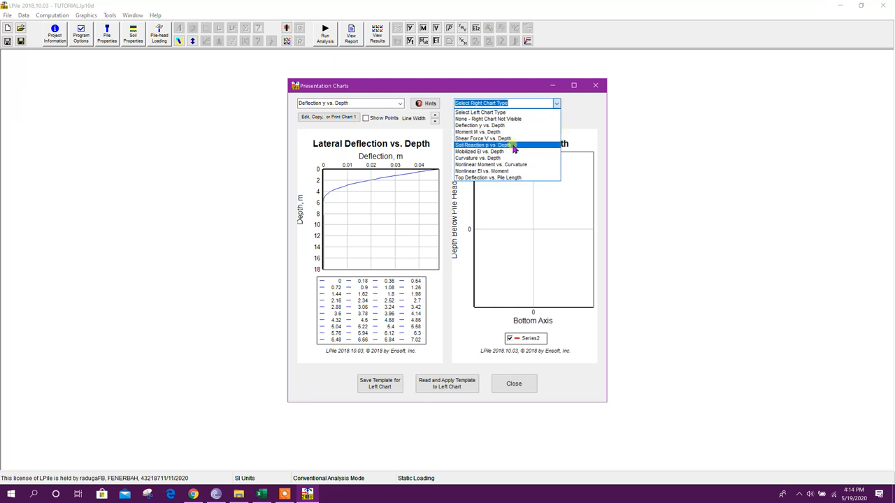
pyautogui.click(483, 144)
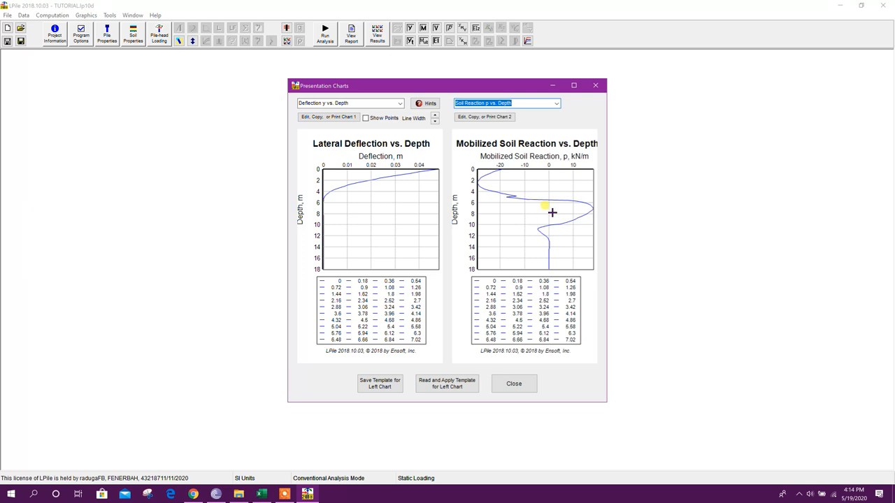
pyautogui.moveTo(540, 221)
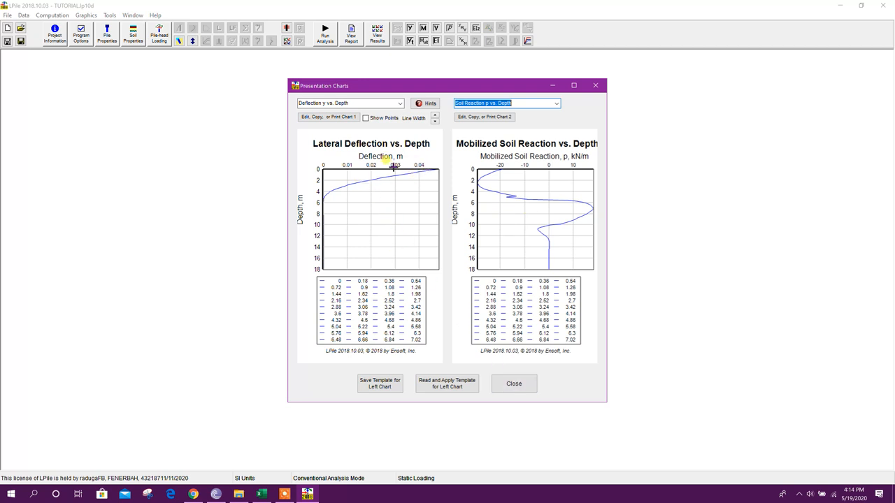
pyautogui.moveTo(431, 278)
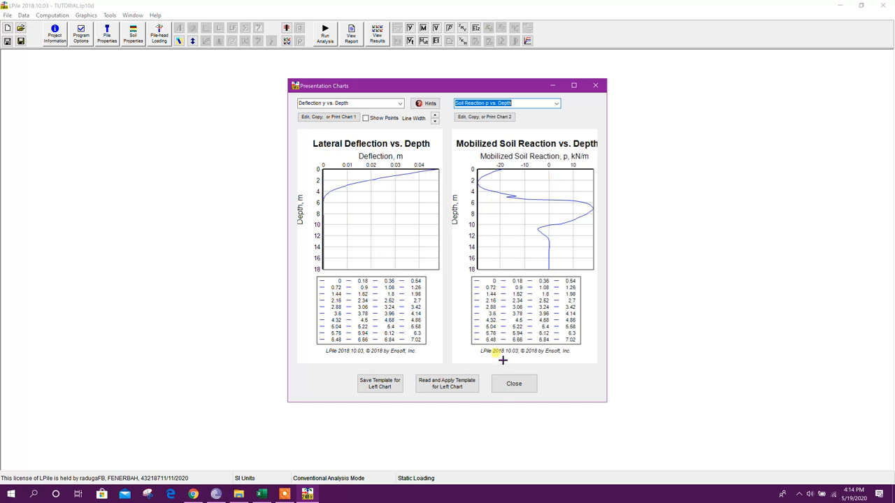
pyautogui.moveTo(496, 177)
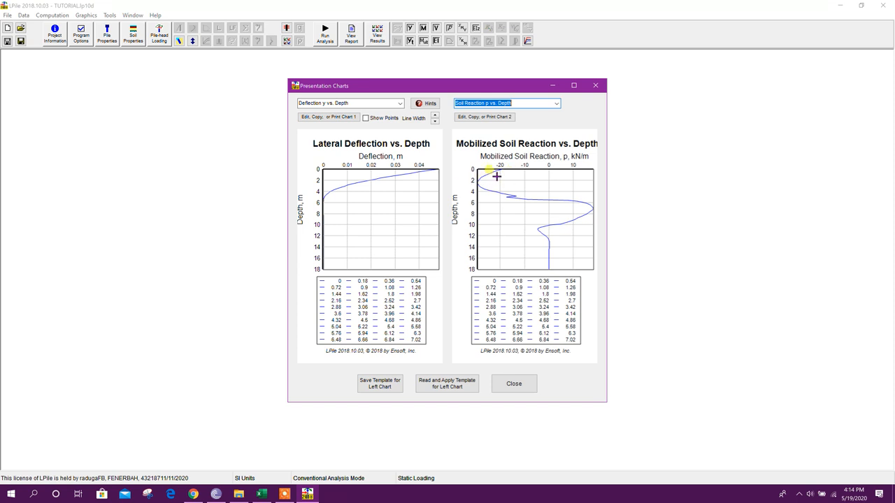
pyautogui.moveTo(524, 210)
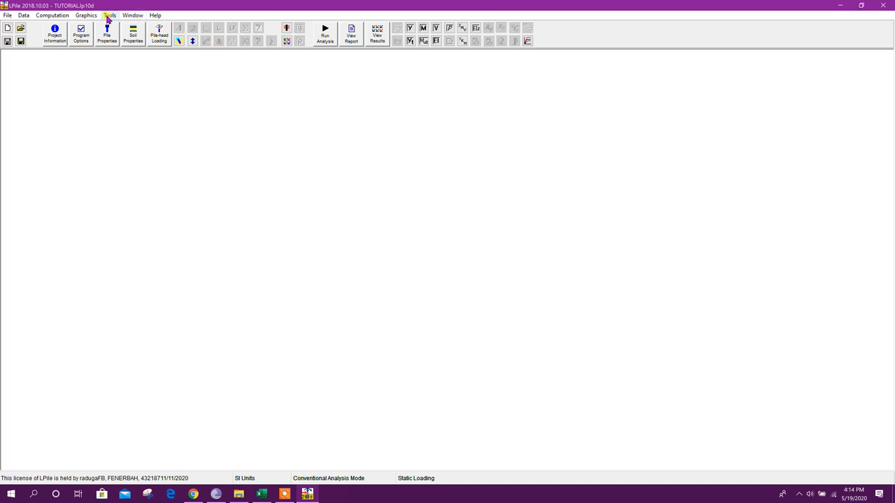
pyautogui.moveTo(85, 14)
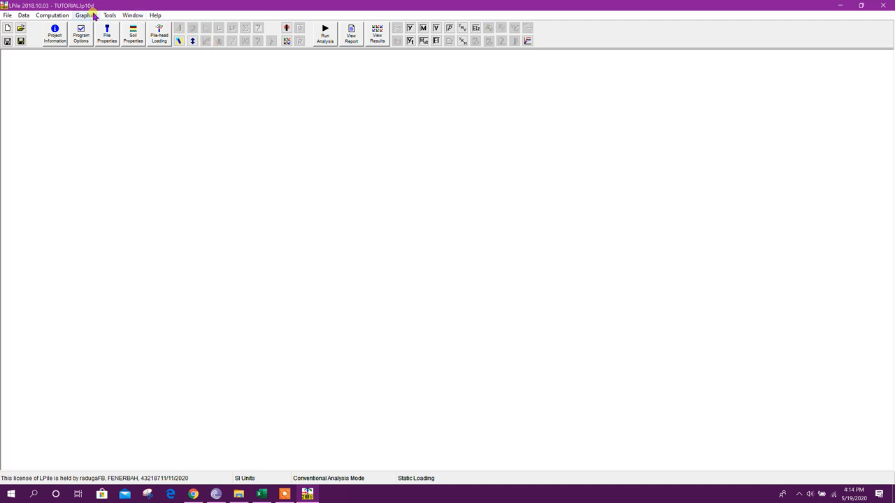
# - Export the Deflection vs. Depth and Soil Reaction vs. Depth plots to a new Excel workbook
pyautogui.click(86, 14)
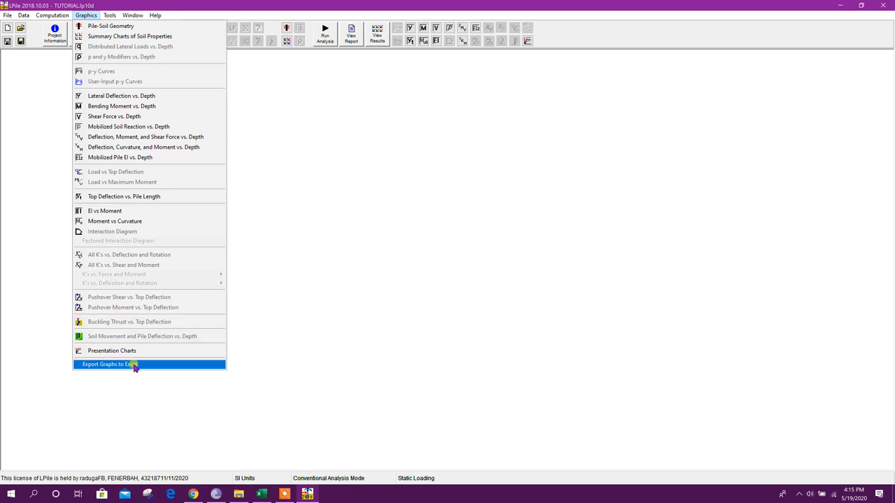
pyautogui.click(109, 363)
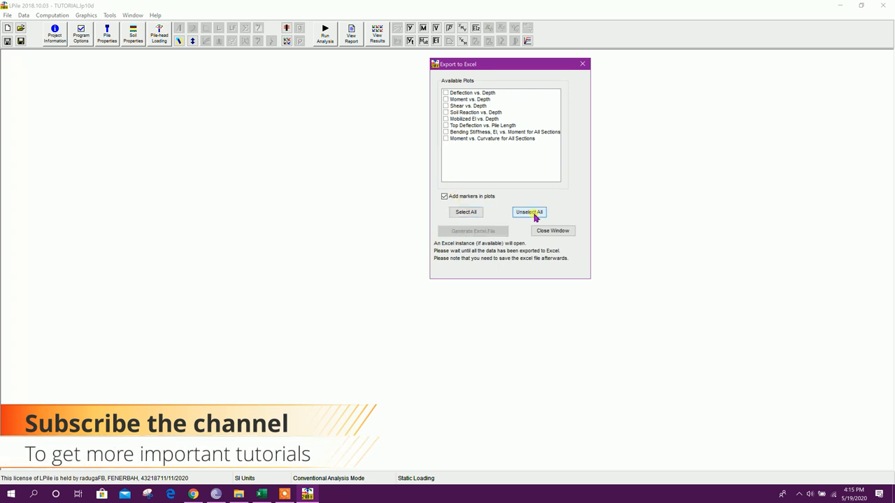
pyautogui.click(446, 92)
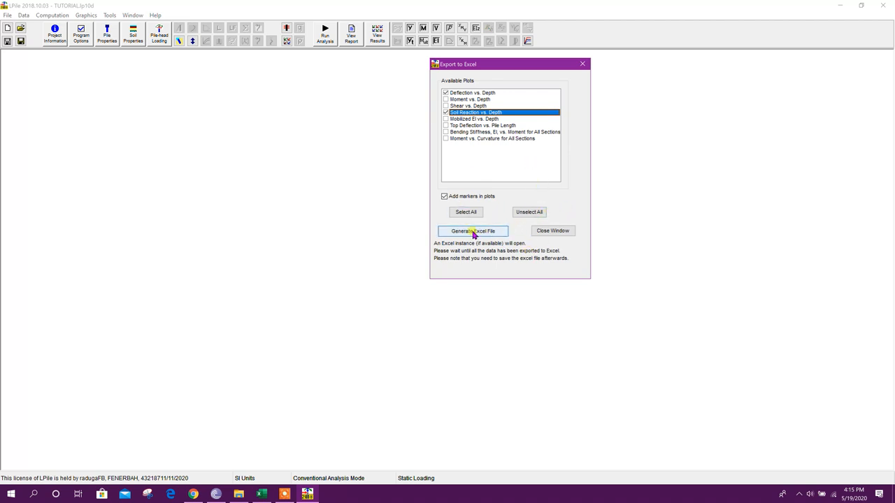
pyautogui.click(472, 231)
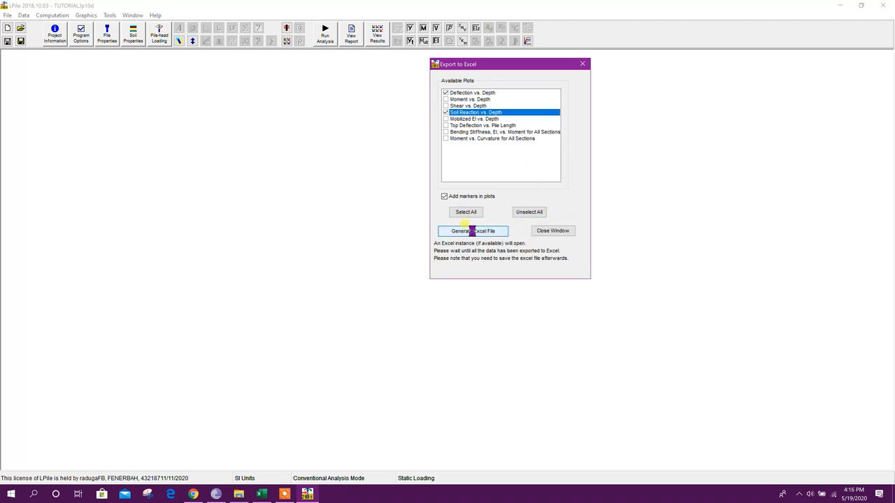
pyautogui.click(473, 231)
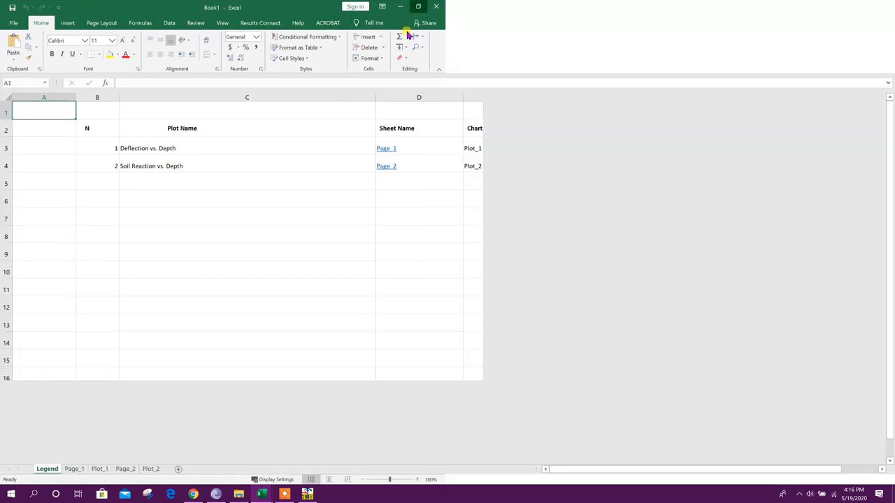
# - Review the exported Page_1, Plot_1, Page_2 and Plot_2 sheets, returning to the deflection data
pyautogui.click(74, 470)
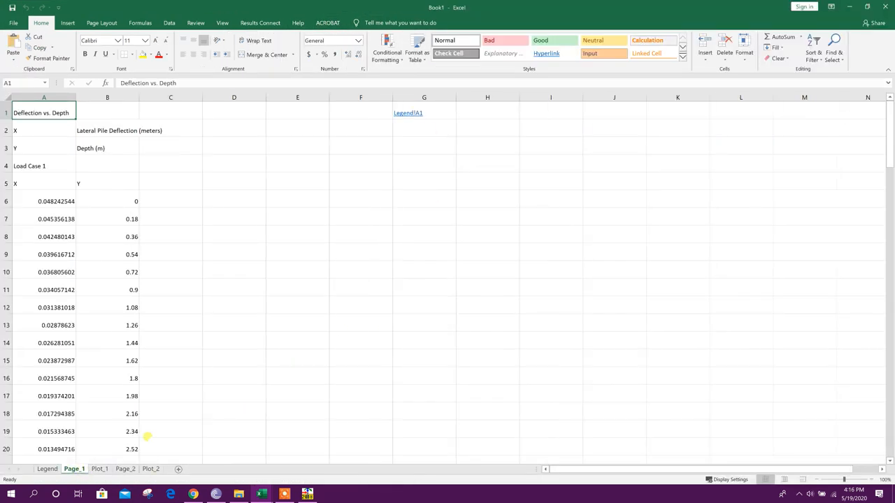
pyautogui.click(98, 469)
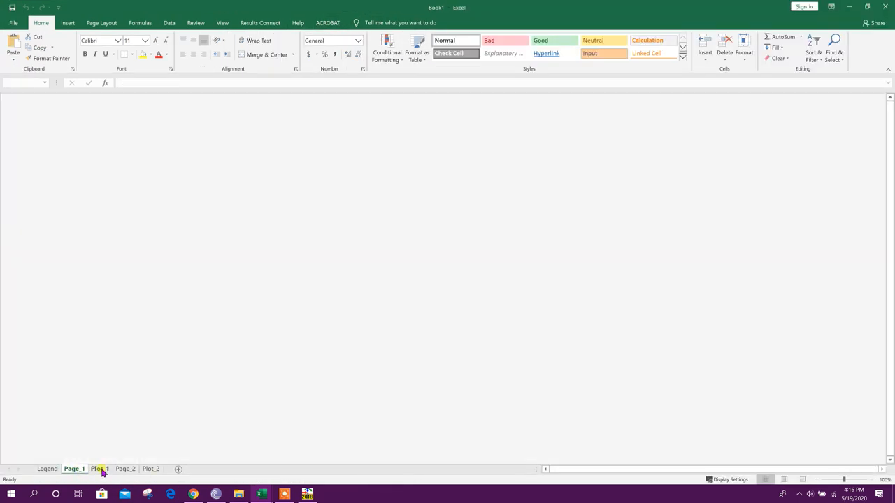
pyautogui.click(125, 468)
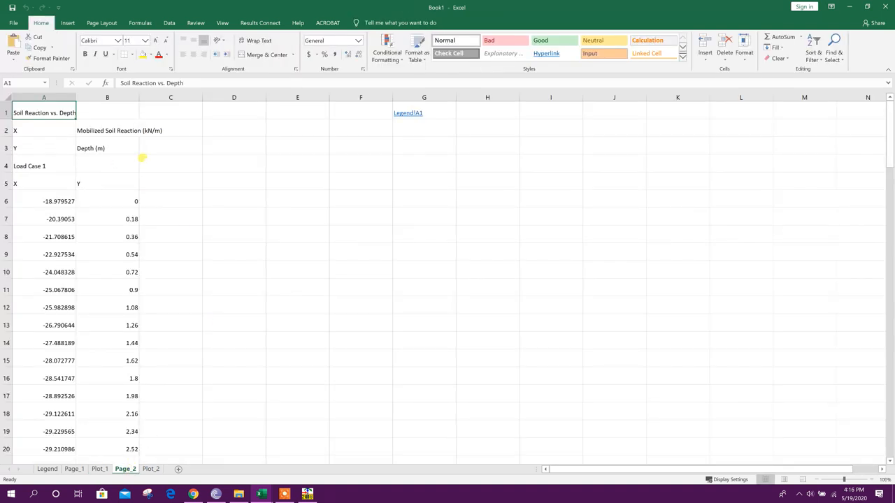
pyautogui.click(151, 468)
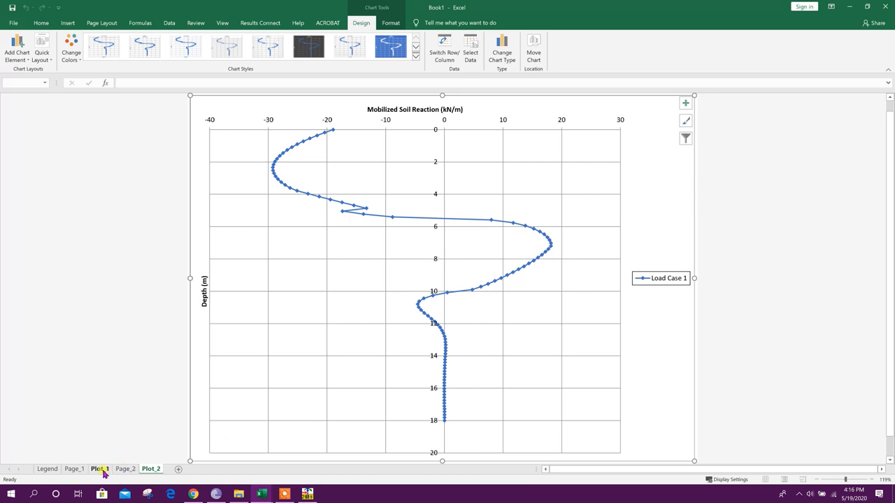
pyautogui.click(73, 469)
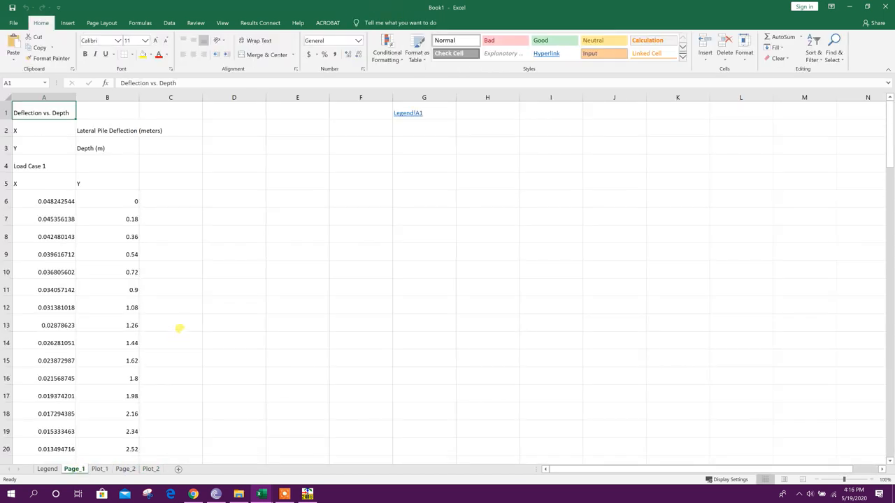
# - Select the depth and value cells on Page_1 and Page_2, ending on the deflection versus depth data
pyautogui.click(107, 202)
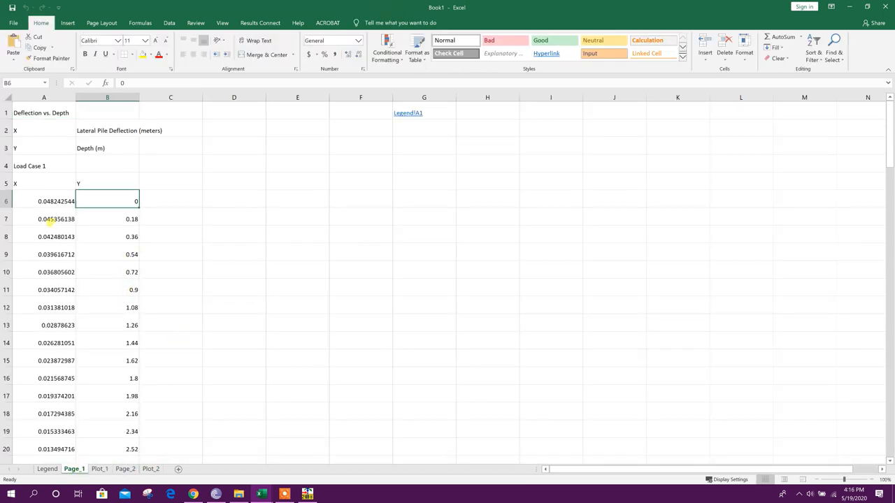
pyautogui.moveTo(43, 202); pyautogui.dragTo(43, 395)
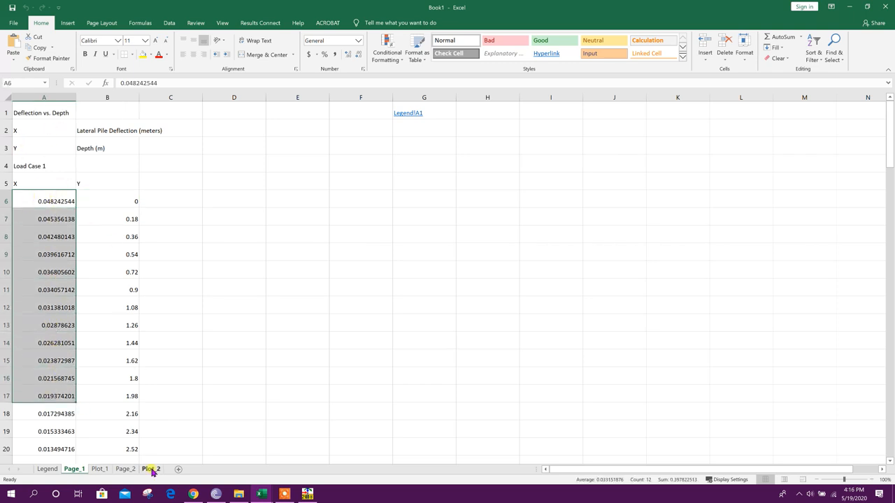
pyautogui.click(126, 470)
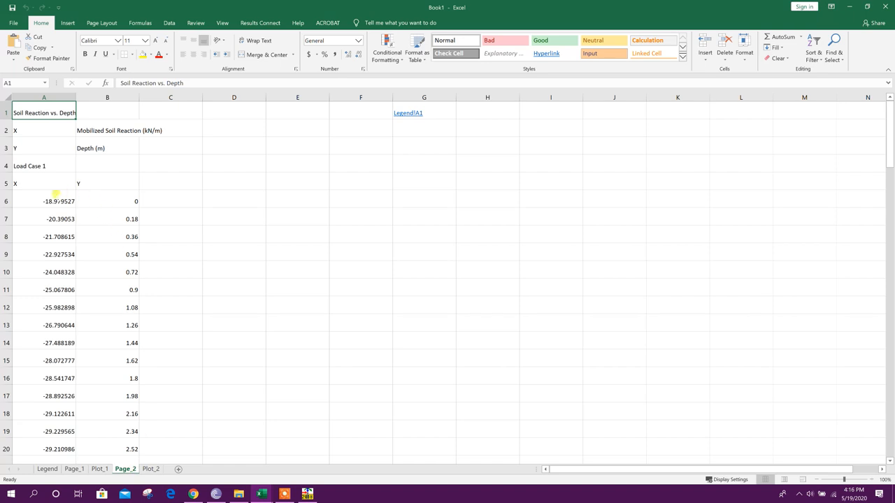
pyautogui.moveTo(107, 201); pyautogui.dragTo(106, 237)
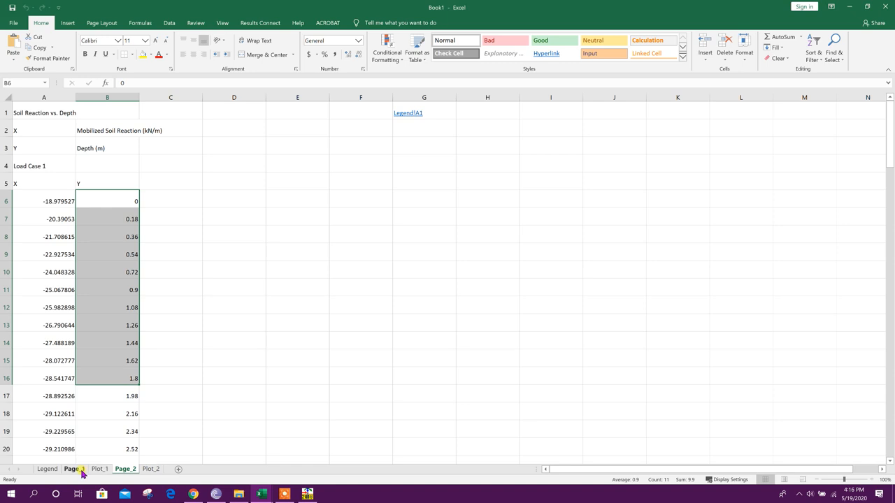
pyautogui.click(73, 468)
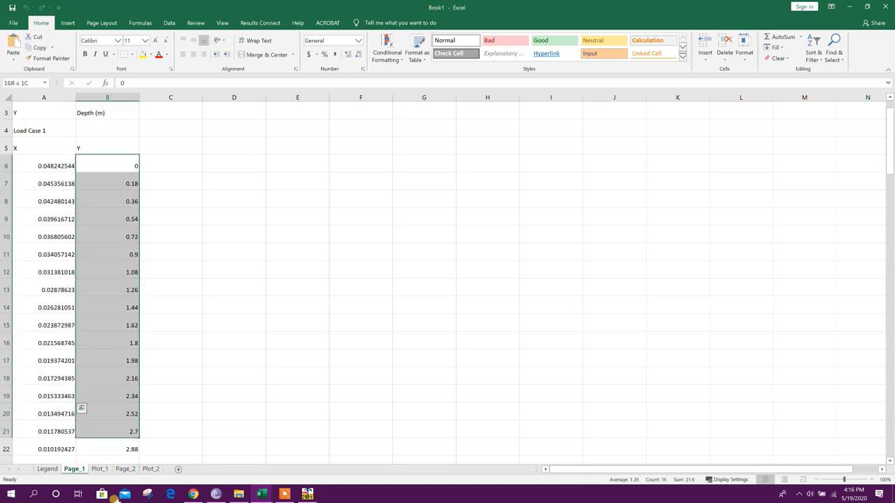
pyautogui.scroll(-3)
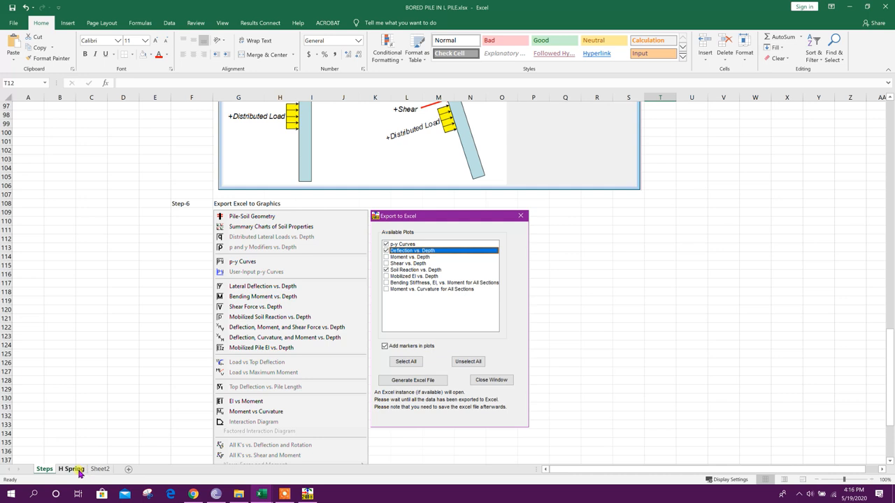
# - Paste the exported soil reaction and deflection values into columns D and E of the H Spring sheet
pyautogui.click(69, 468)
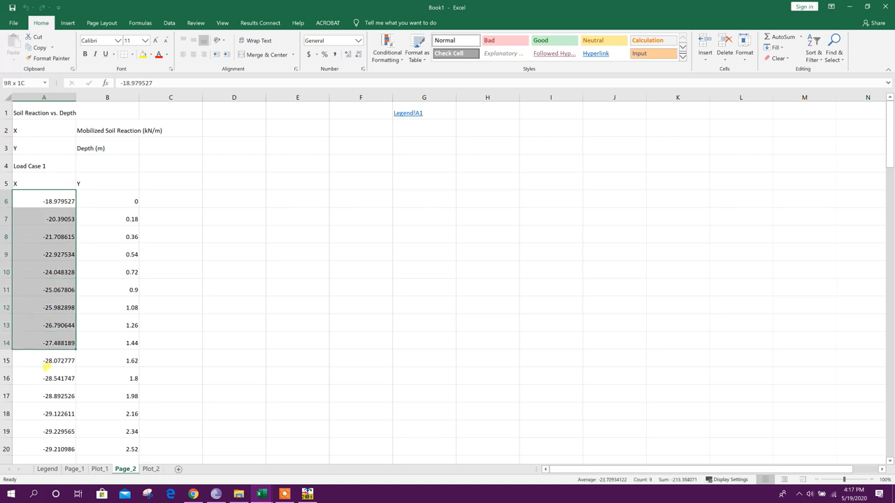
pyautogui.scroll(-3)
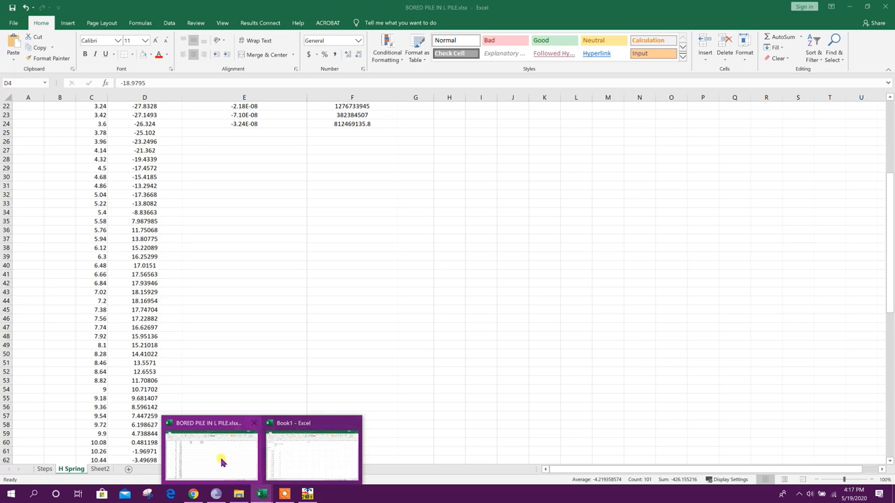
pyautogui.click(310, 454)
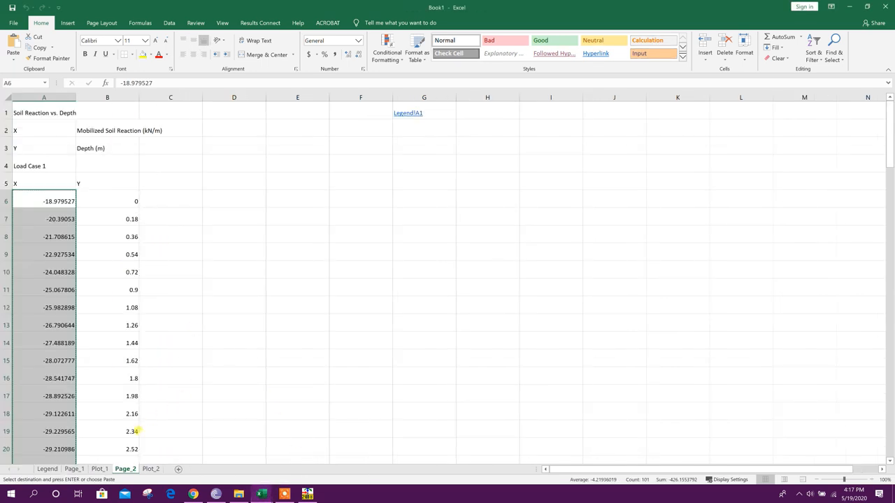
pyautogui.click(73, 468)
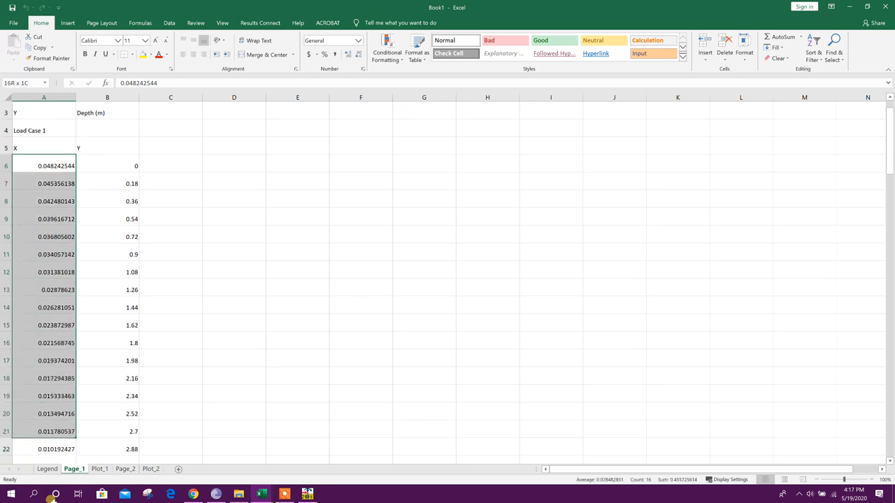
pyautogui.scroll(-3)
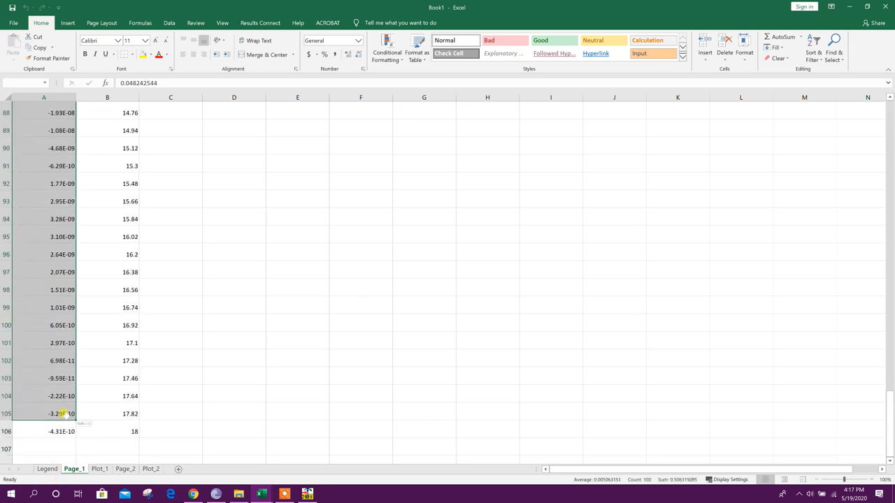
pyautogui.press('Ctrl+Home')
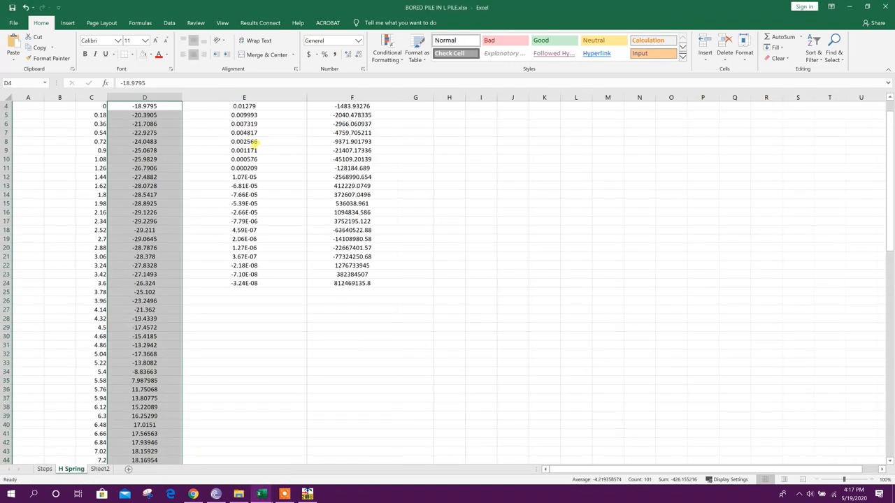
pyautogui.rightClick(243, 132)
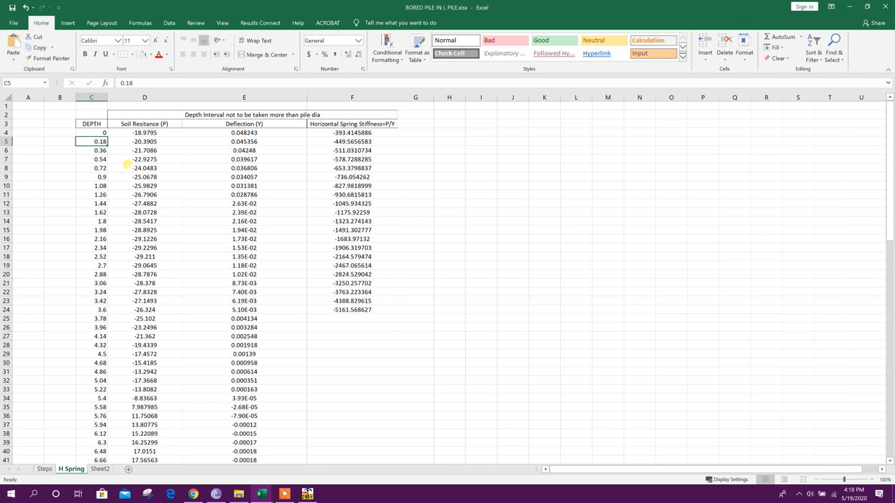
# - Delete the 0.18 and 0.36 m rows and mark the 0.54 m interval depths in yellow
pyautogui.click(101, 167)
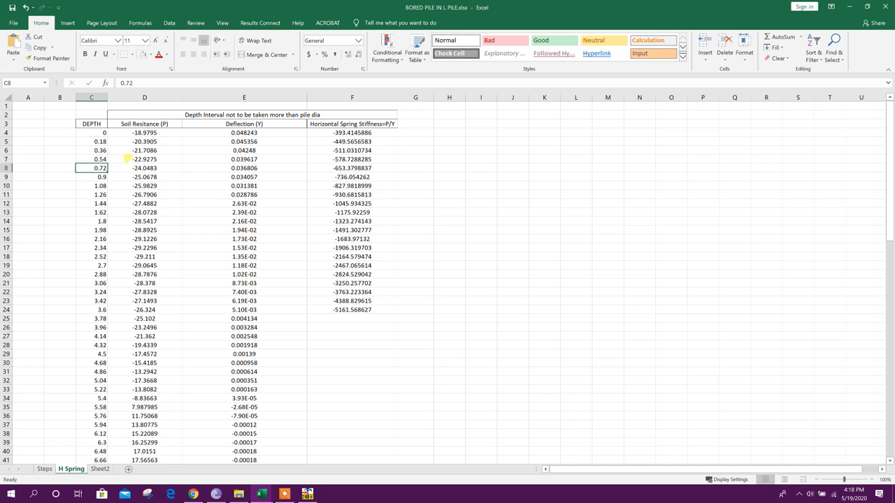
pyautogui.click(91, 132)
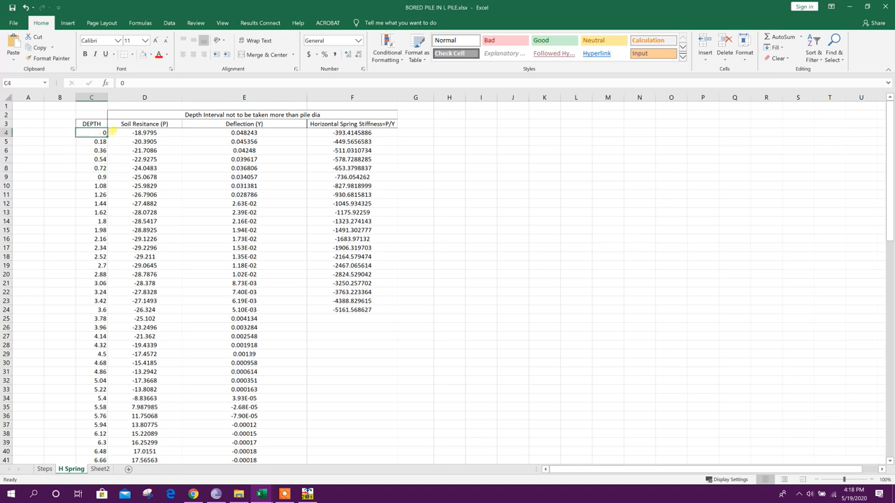
pyautogui.click(91, 159)
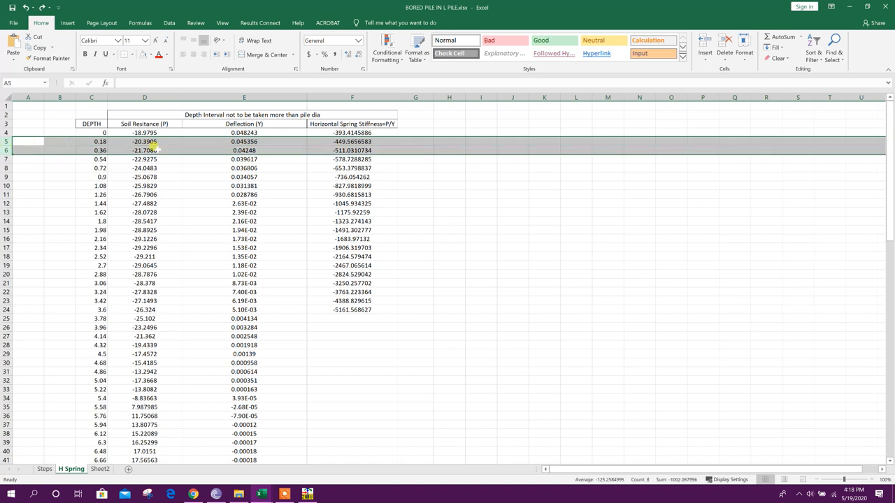
pyautogui.scroll(-3)
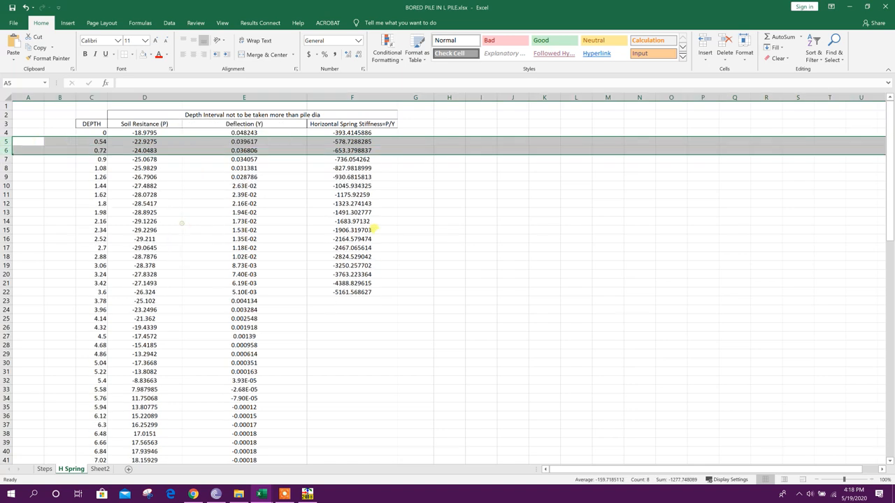
pyautogui.click(100, 160)
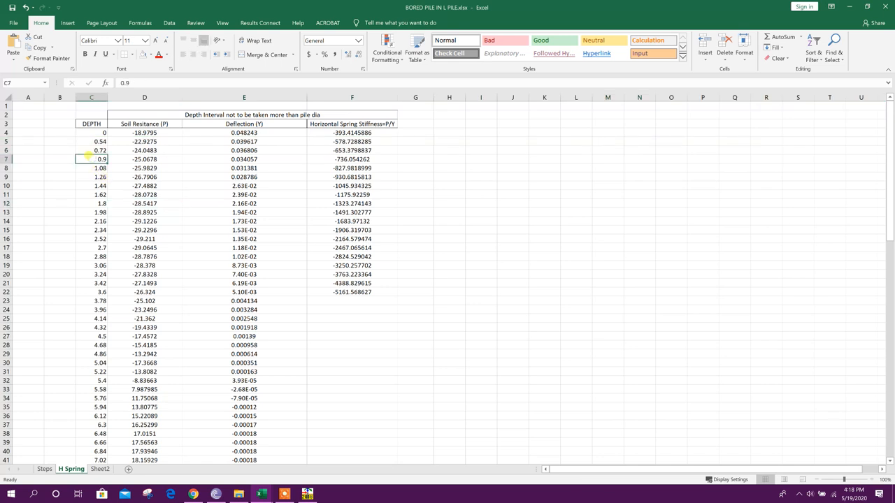
pyautogui.click(91, 141)
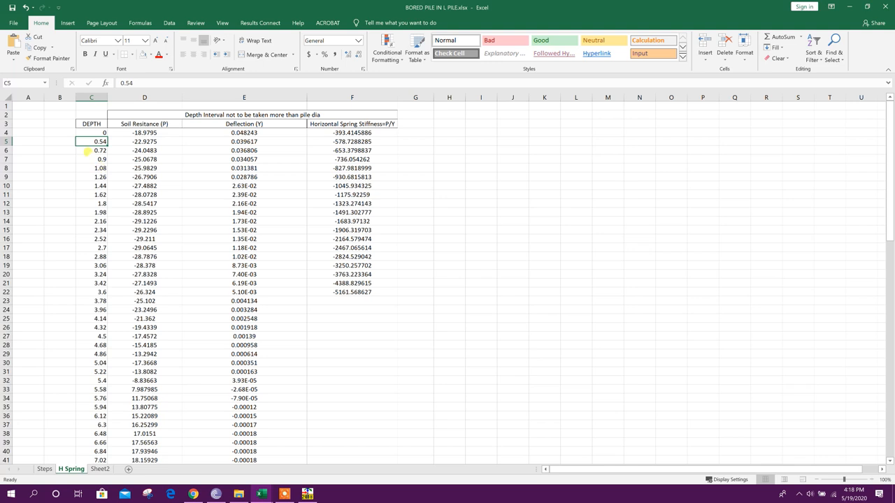
pyautogui.click(149, 55)
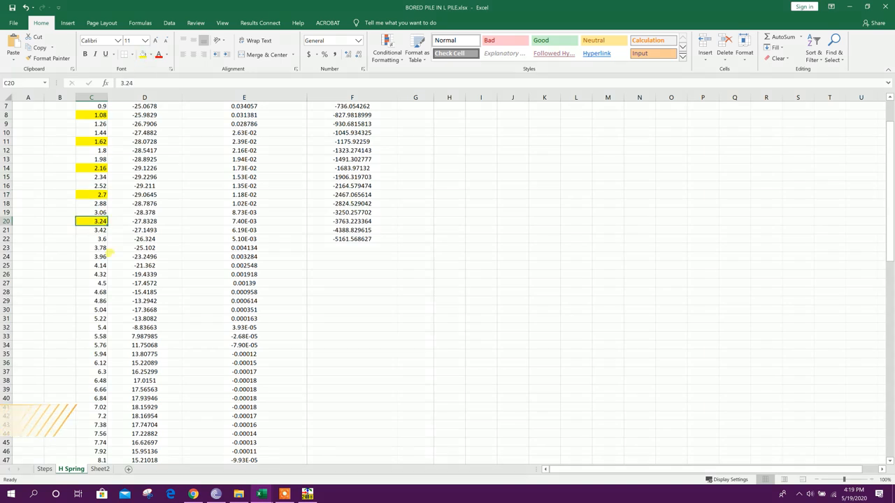
# - Delete the remaining intermediate rows so only 0.54 m interval depths down to 18 m remain
pyautogui.scroll(-3)
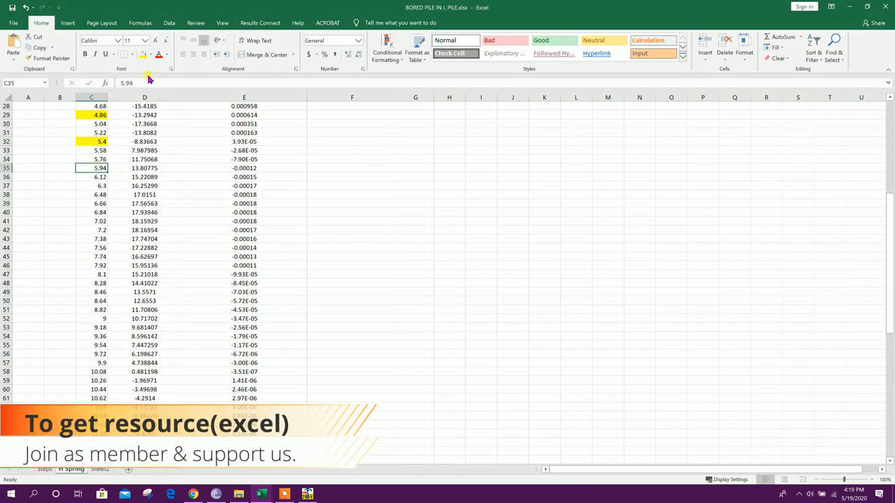
pyautogui.scroll(-3)
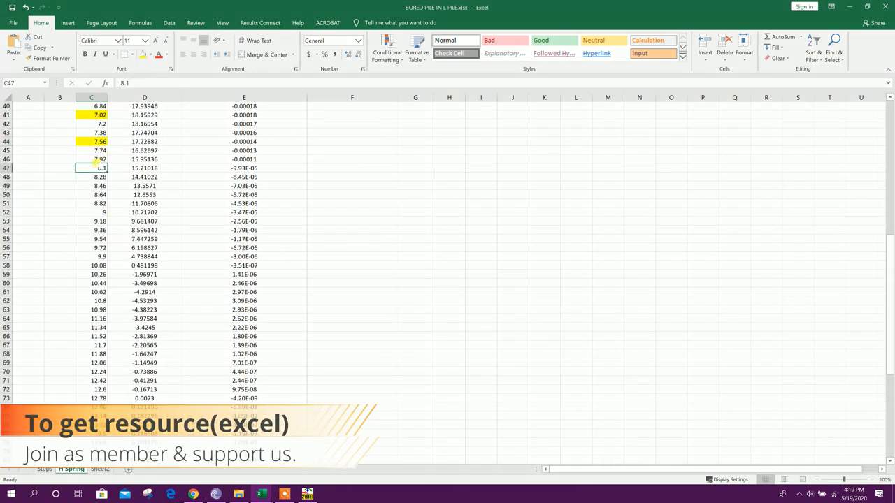
pyautogui.scroll(-3)
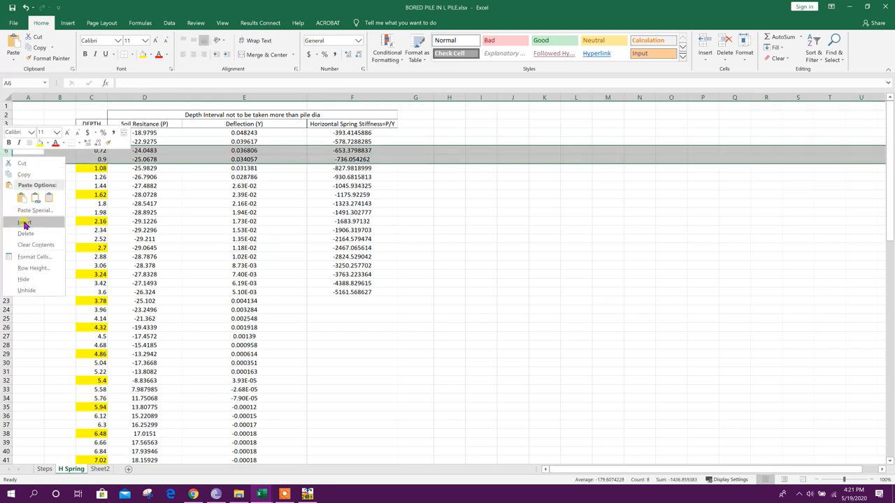
pyautogui.click(23, 221)
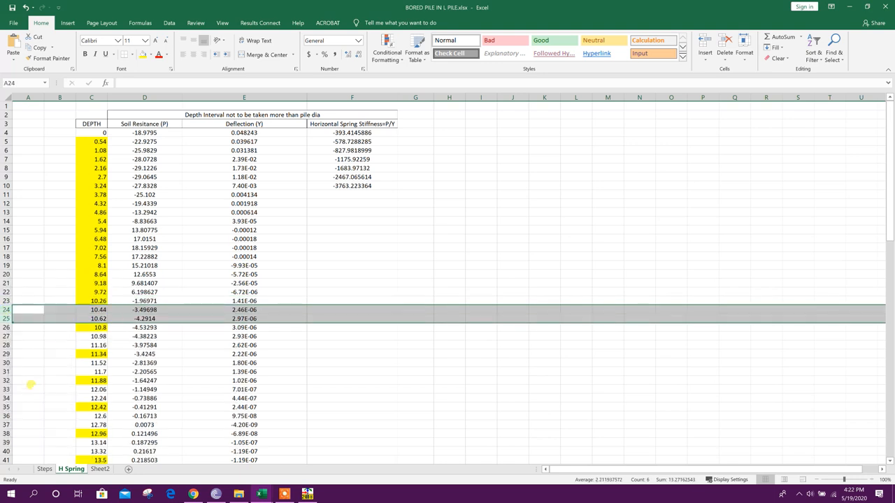
pyautogui.rightClick(7, 310)
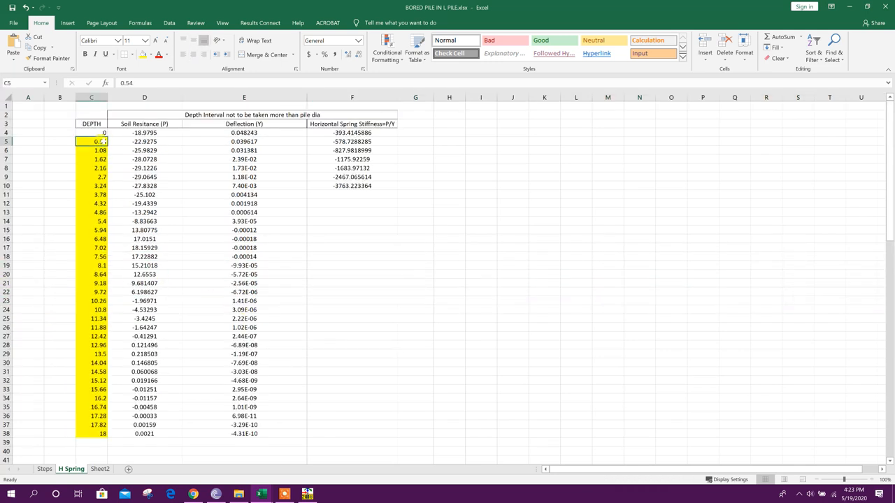
# - Rewrite the first stiffness cell as =D4/E4, soil resistance divided by deflection
pyautogui.click(353, 257)
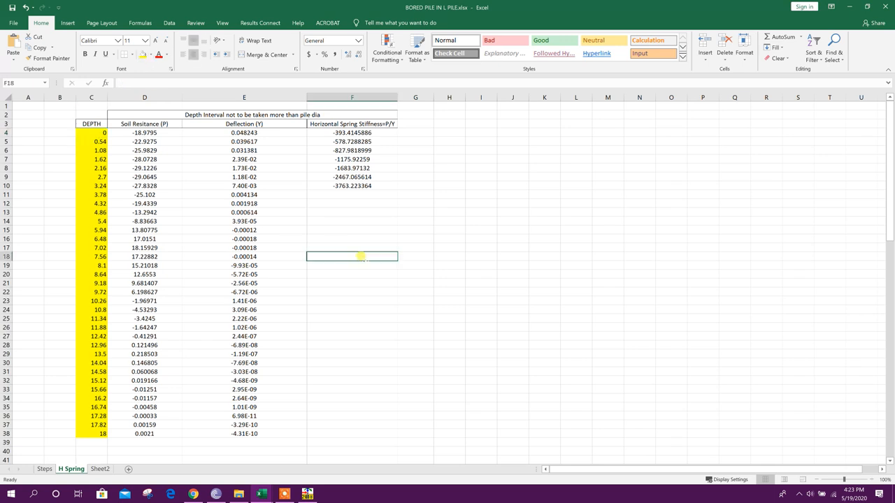
pyautogui.click(352, 132)
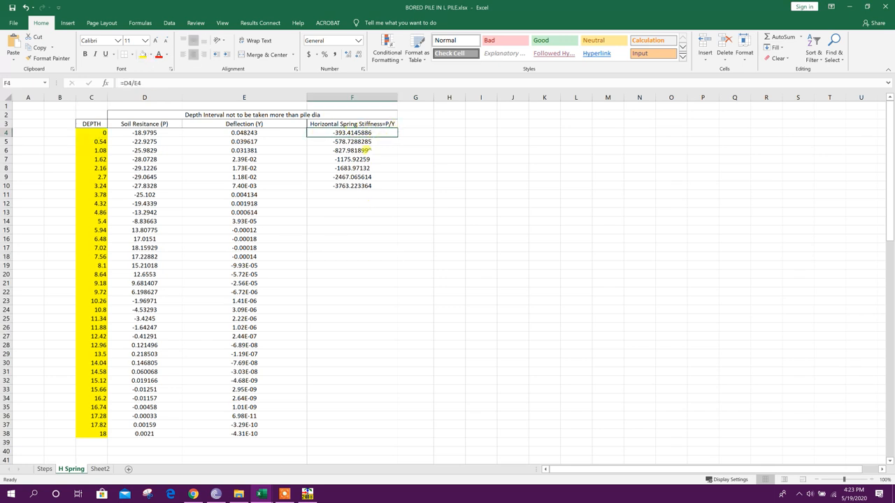
pyautogui.click(144, 123)
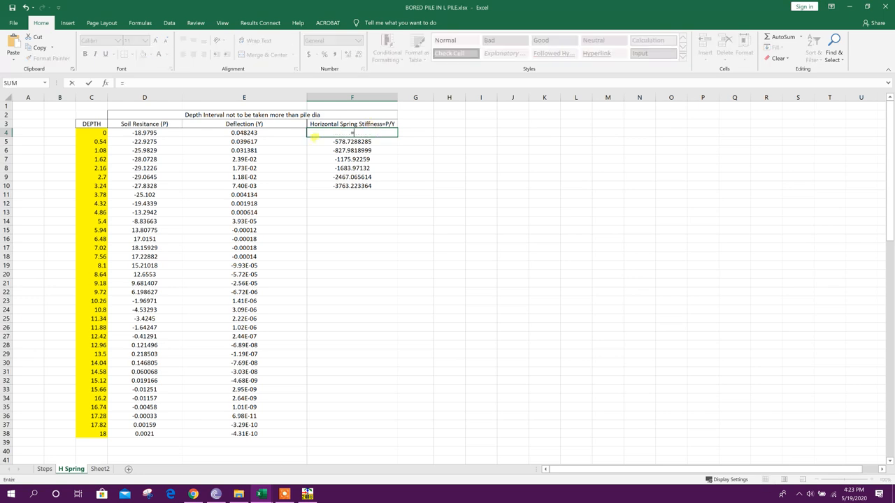
pyautogui.click(144, 133)
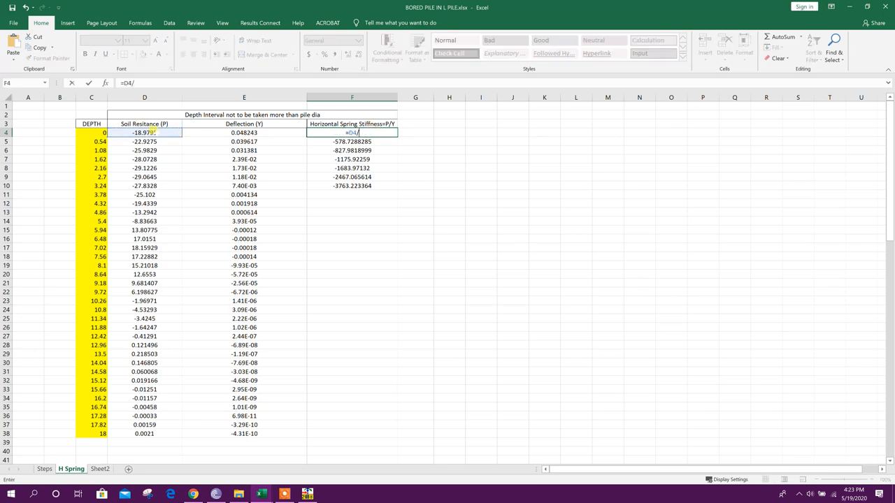
pyautogui.click(244, 133)
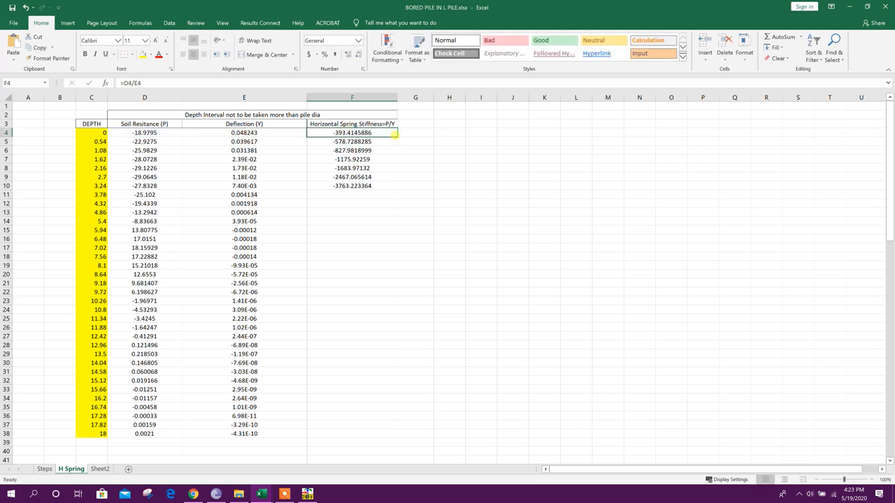
# - Fill the P/Y formula down to row 38 and verify the computed stiffness values
pyautogui.moveTo(353, 131); pyautogui.dragTo(352, 431)
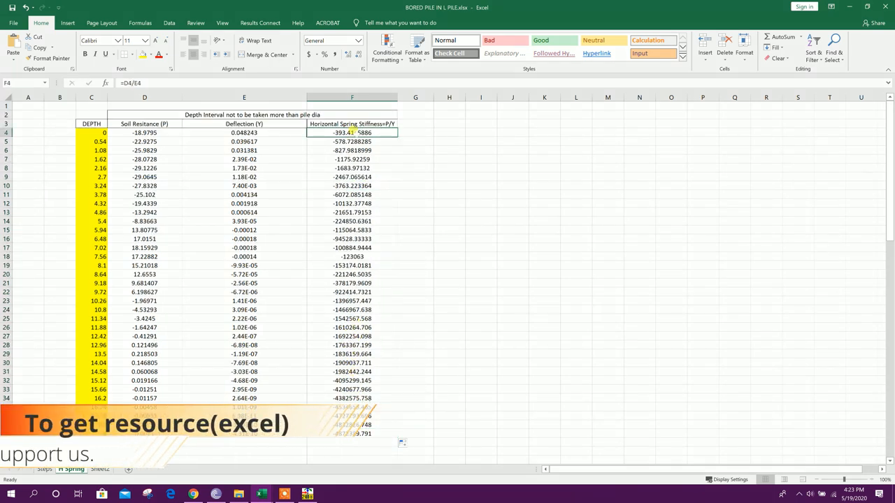
pyautogui.moveTo(353, 133); pyautogui.dragTo(352, 399)
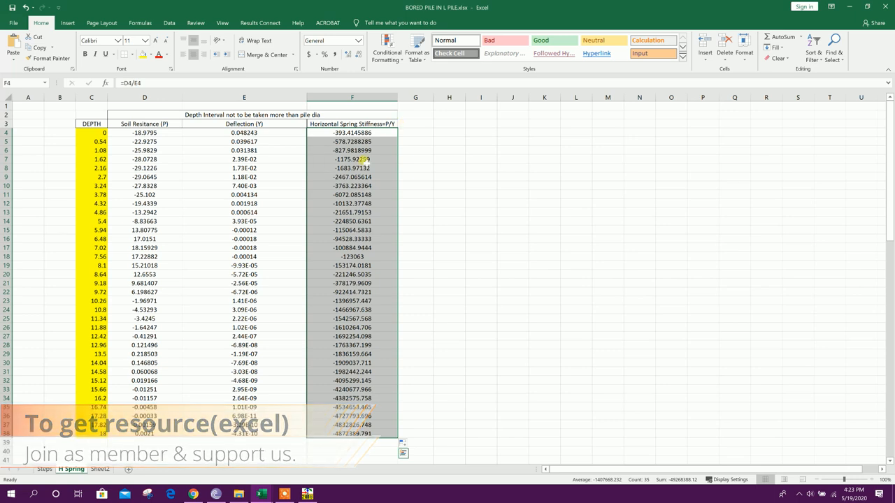
pyautogui.click(352, 141)
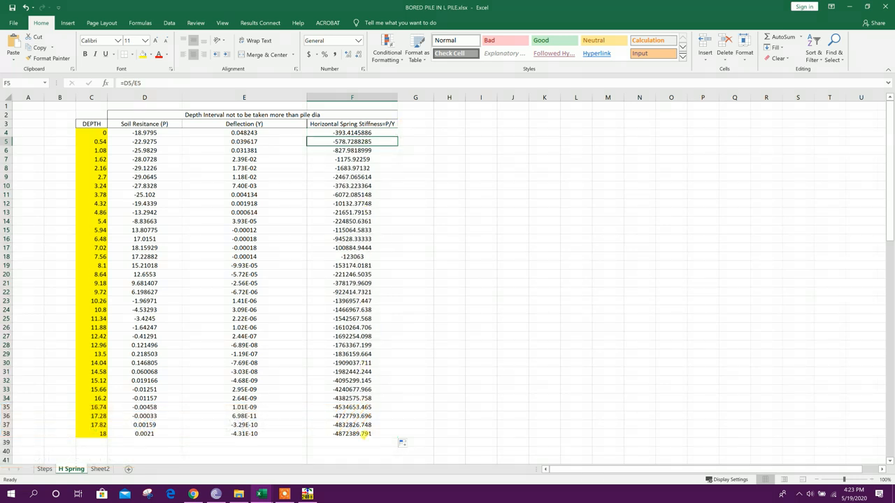
pyautogui.click(352, 132)
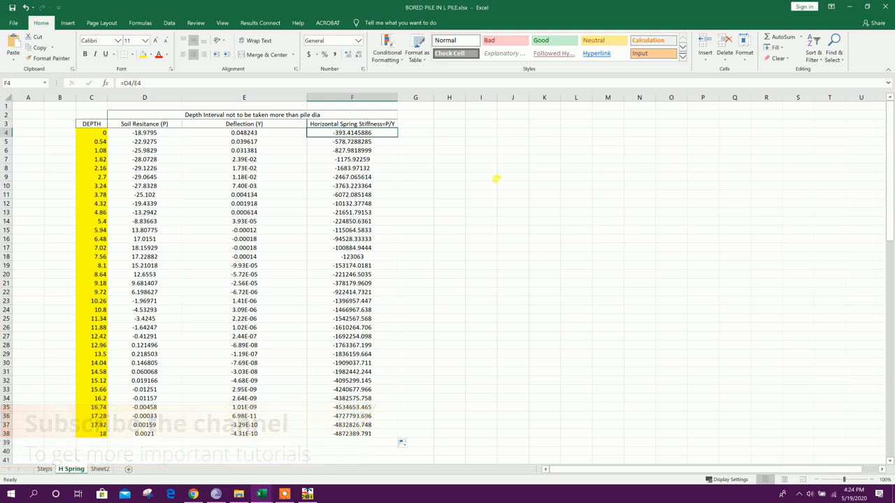
pyautogui.click(481, 212)
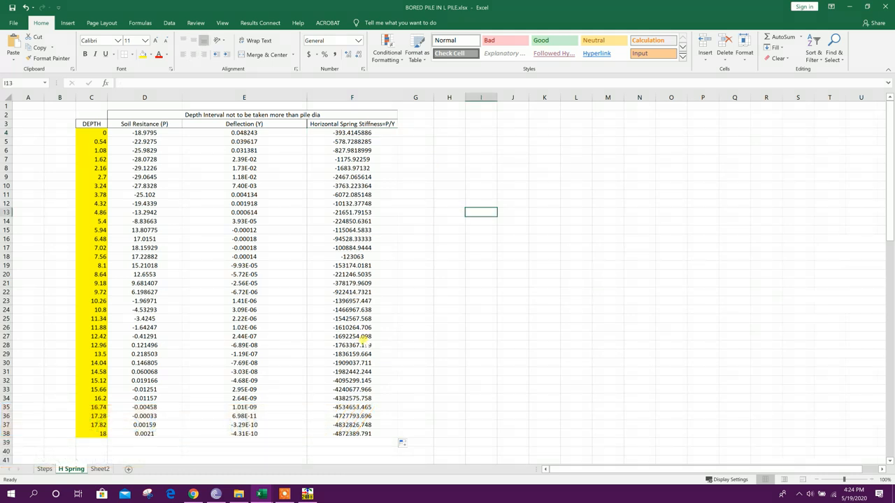